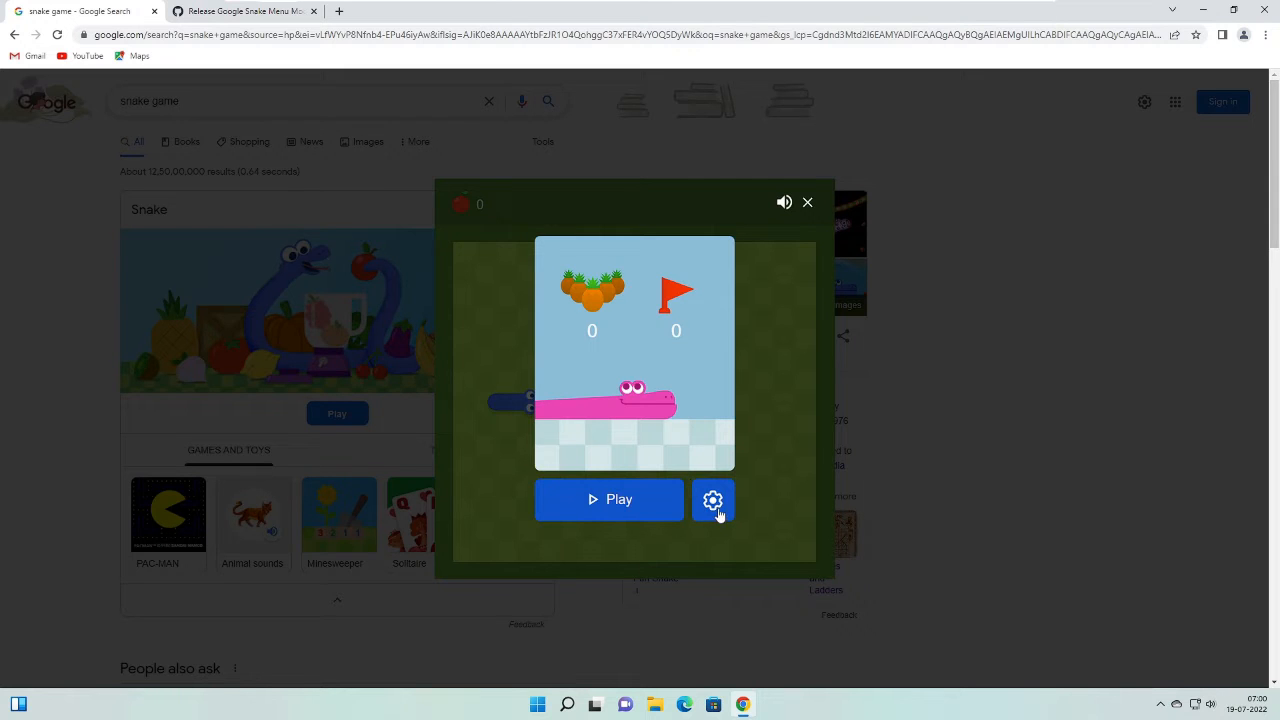
Step: View the Snake game's standard settings, then move to the Menu Mod release page
click(712, 500)
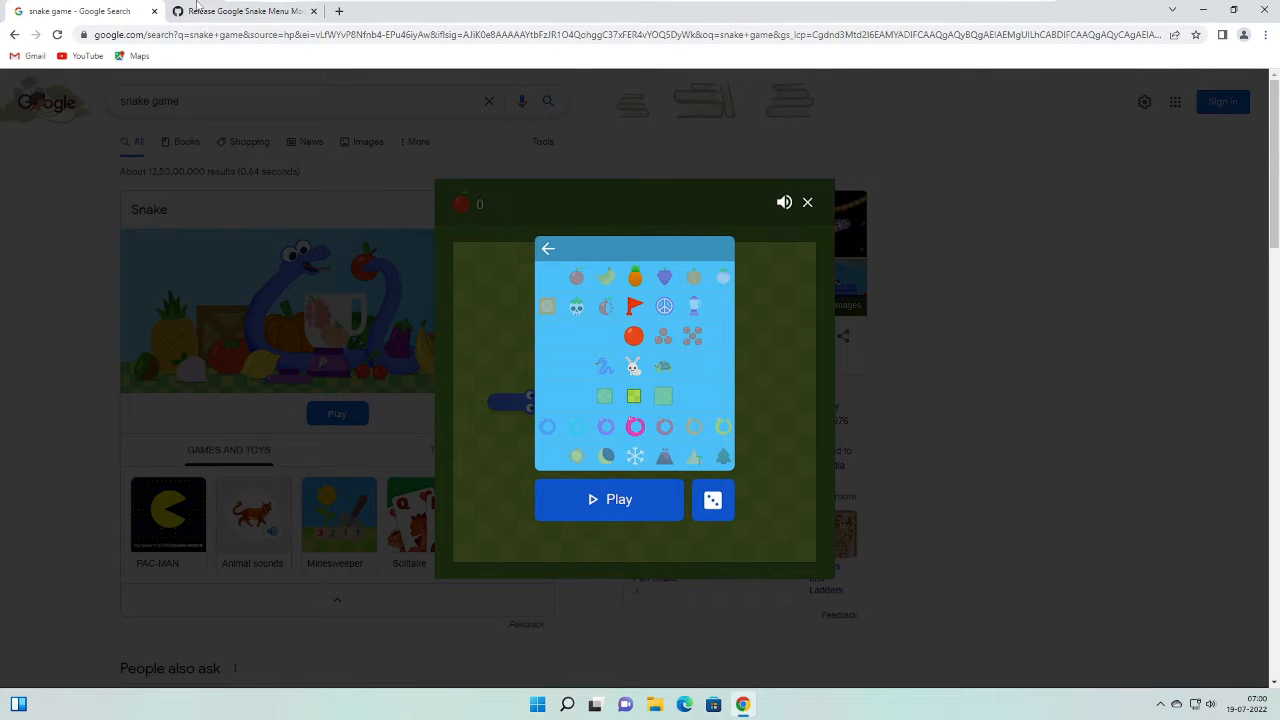
click(244, 12)
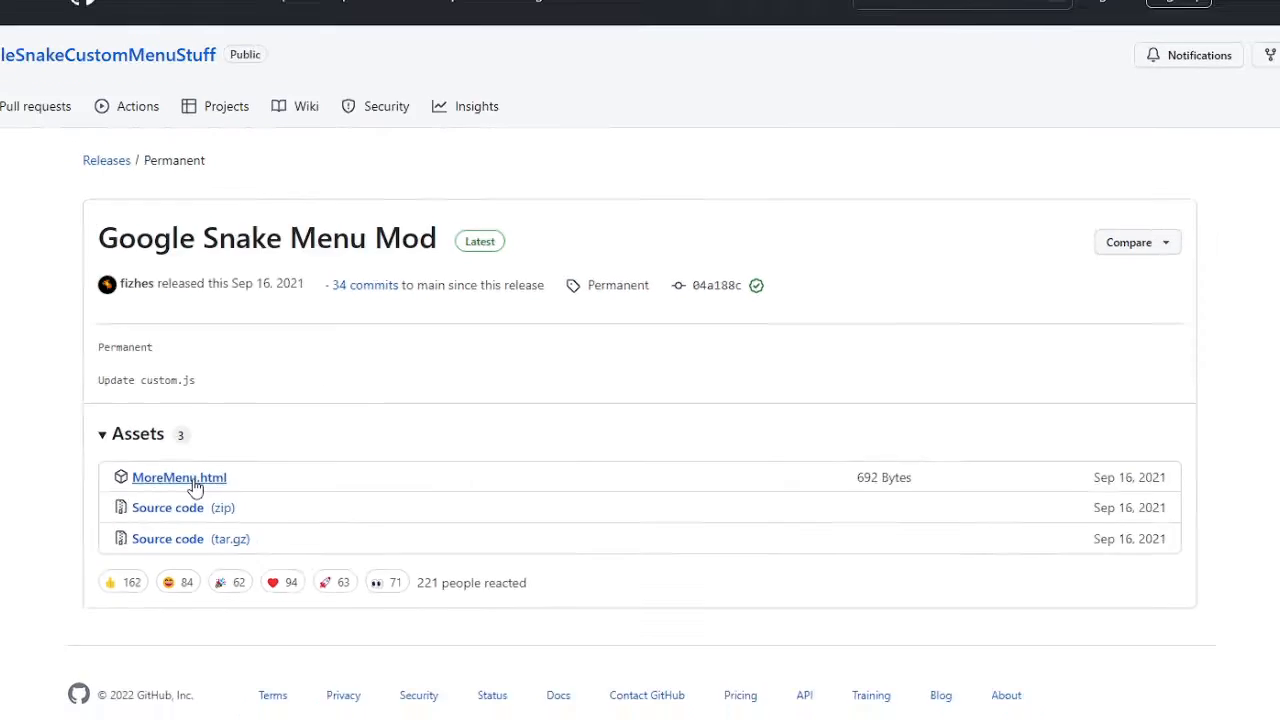
Step: Download the MoreMenu.html asset from the release's Assets list
click(180, 476)
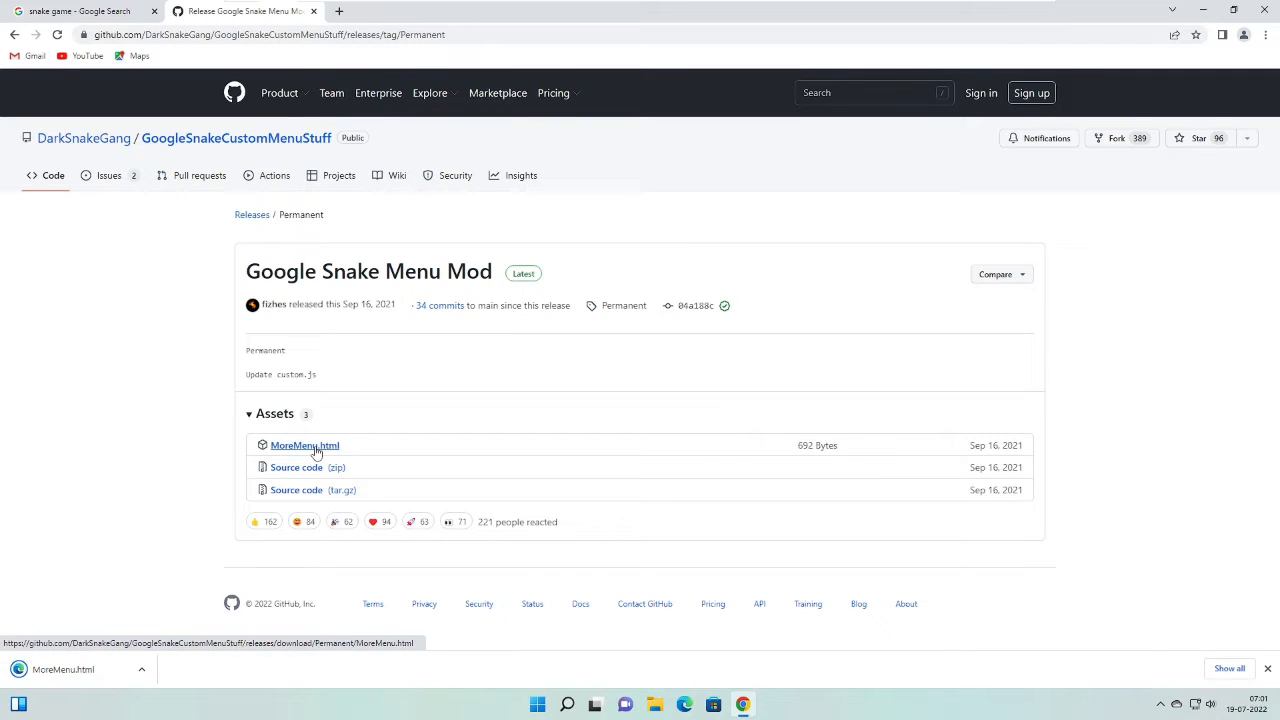
click(304, 444)
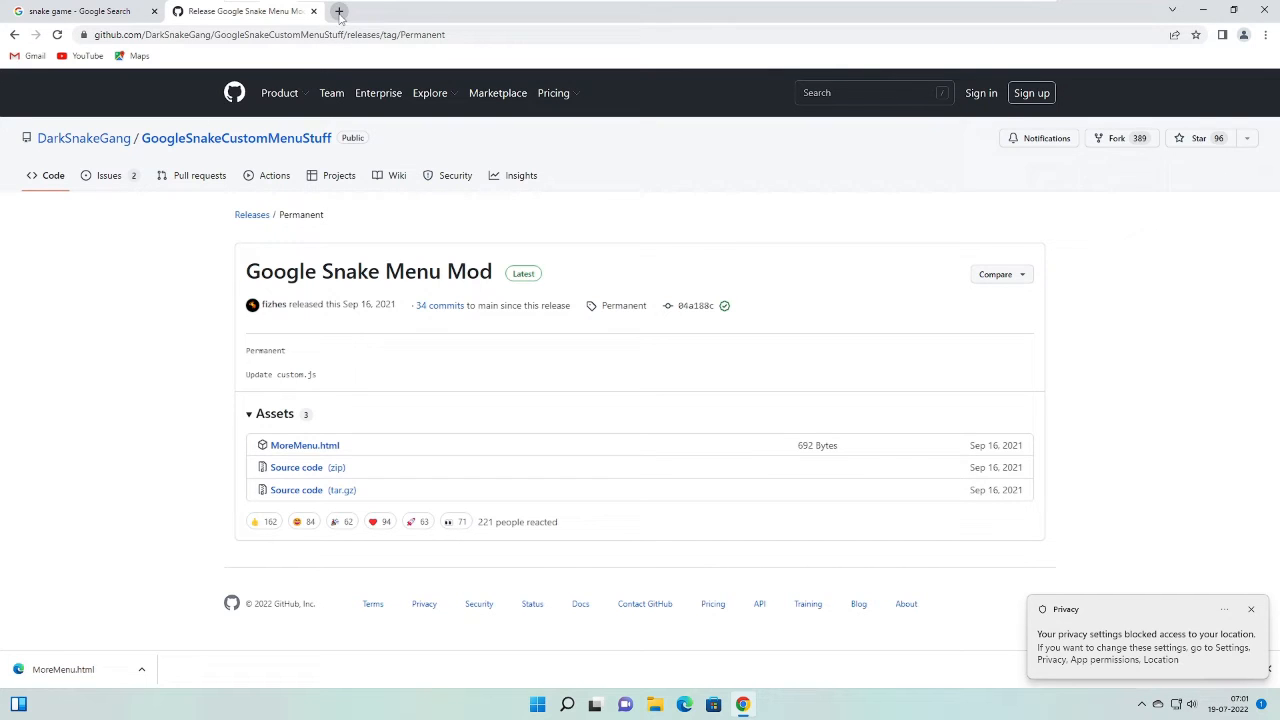
Step: Go to chrome://bookmarks in a new tab to reach the bookmark manager
click(340, 12)
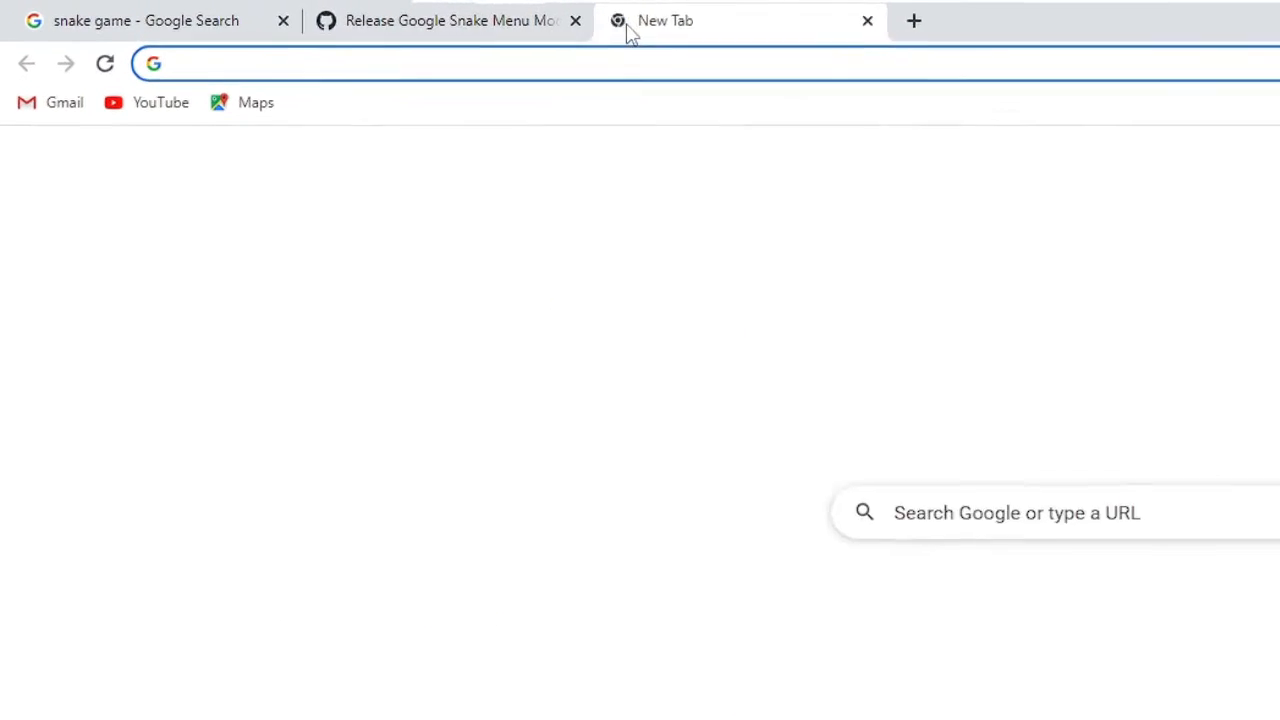
text(chrome://b)
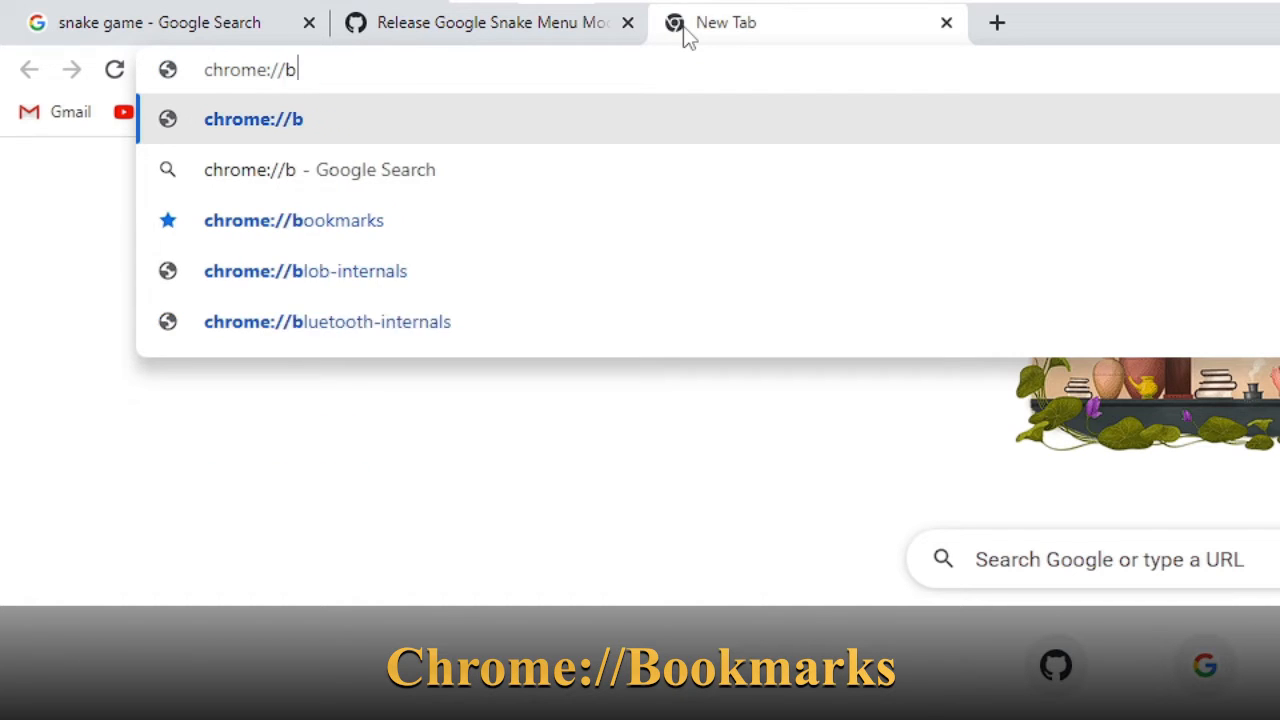
text(ookam)
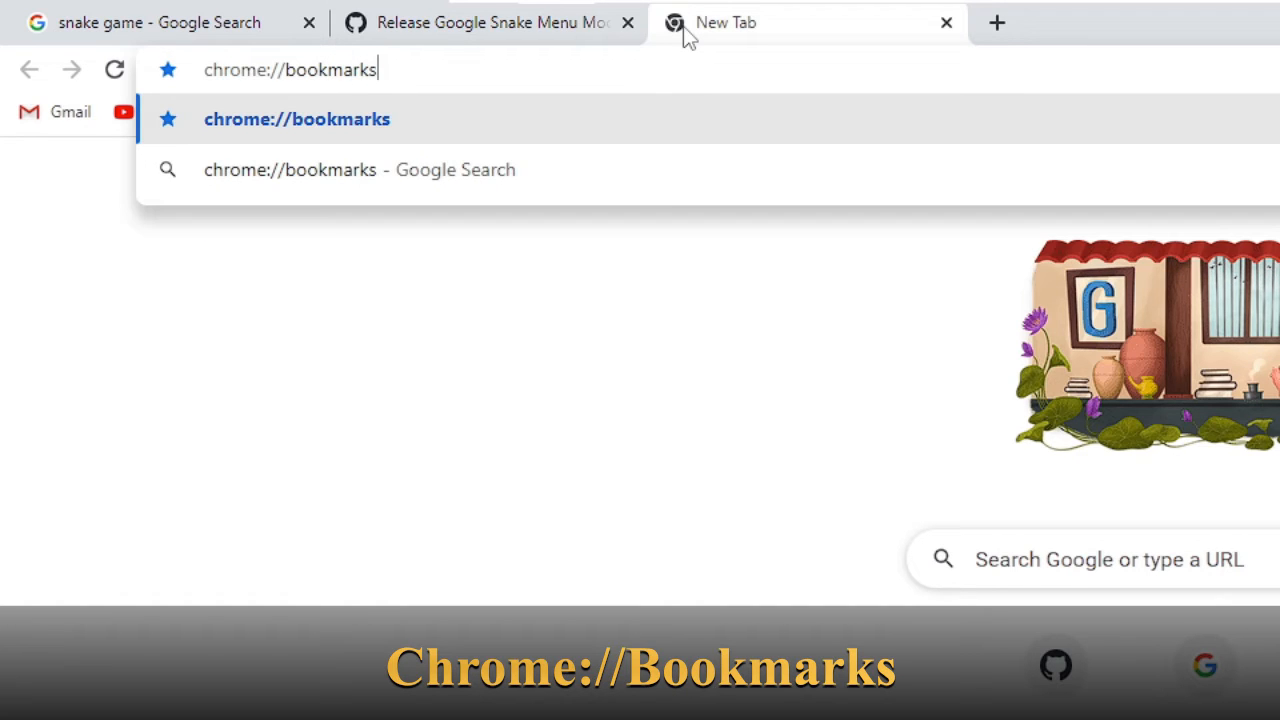
key(Enter)
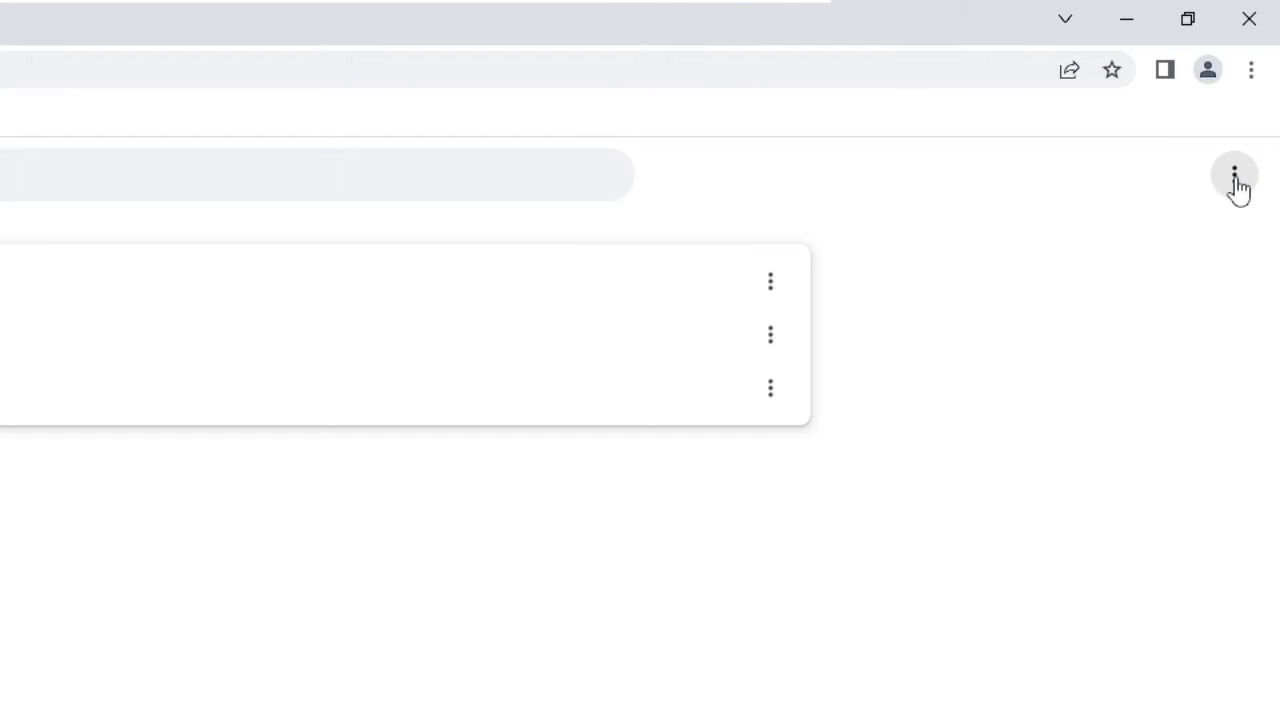
Step: Import MoreMenu.html from Downloads into Chrome's bookmarks, creating an Imported folder
click(1234, 172)
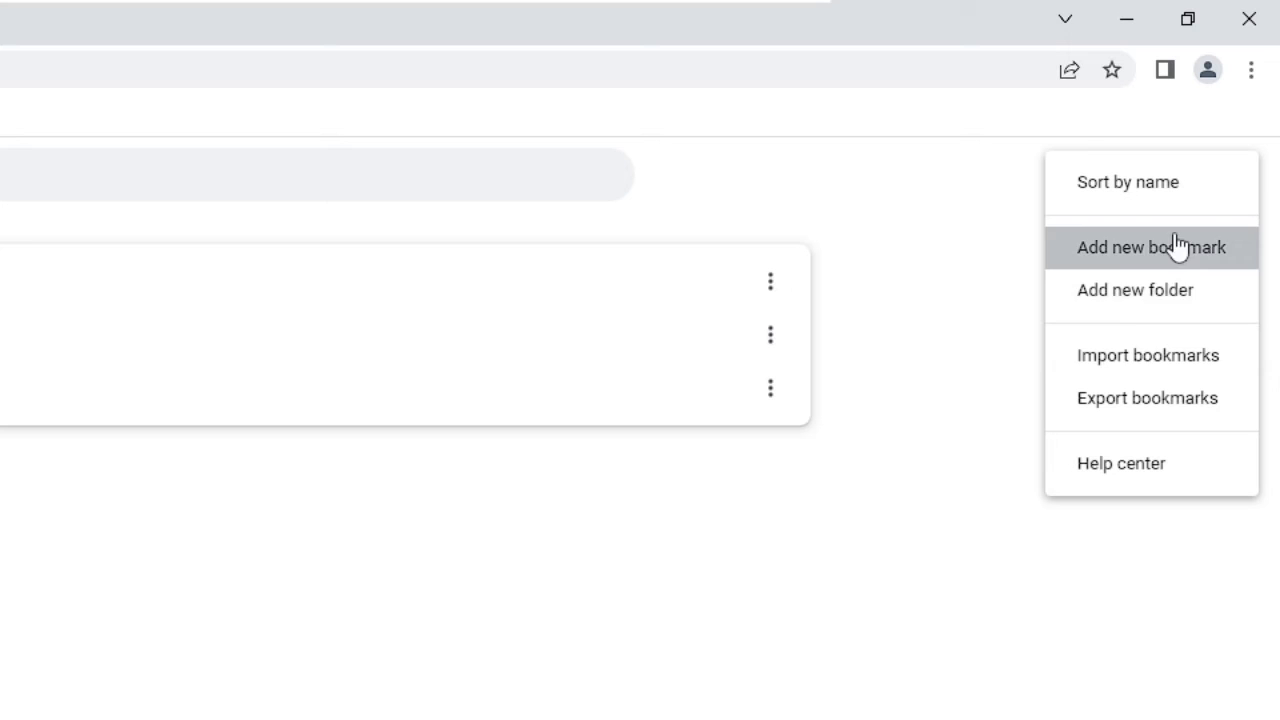
click(1150, 248)
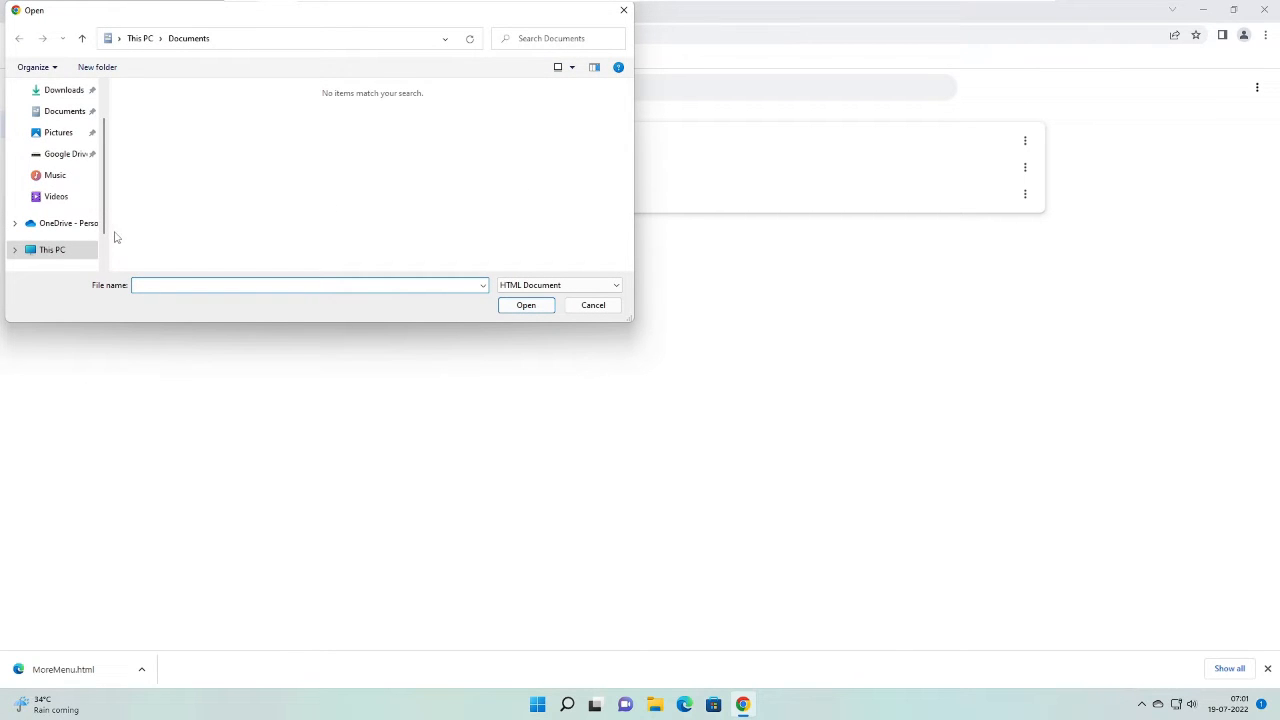
click(64, 90)
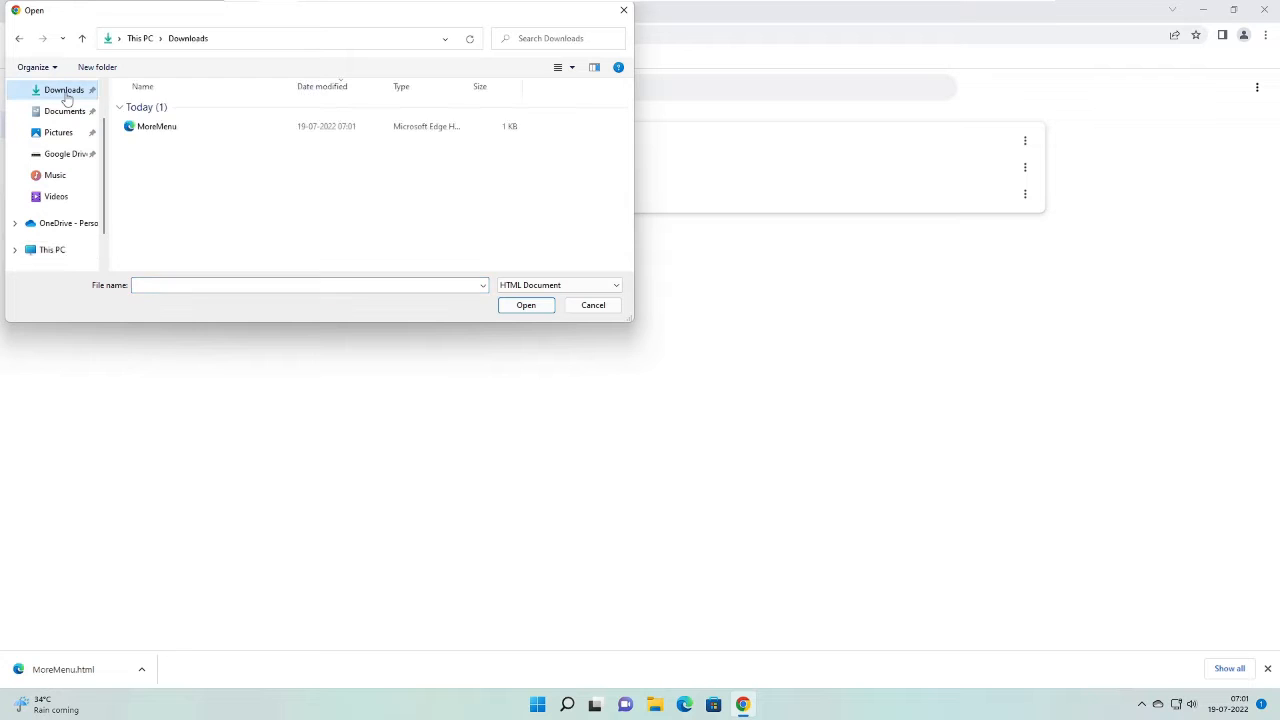
click(156, 126)
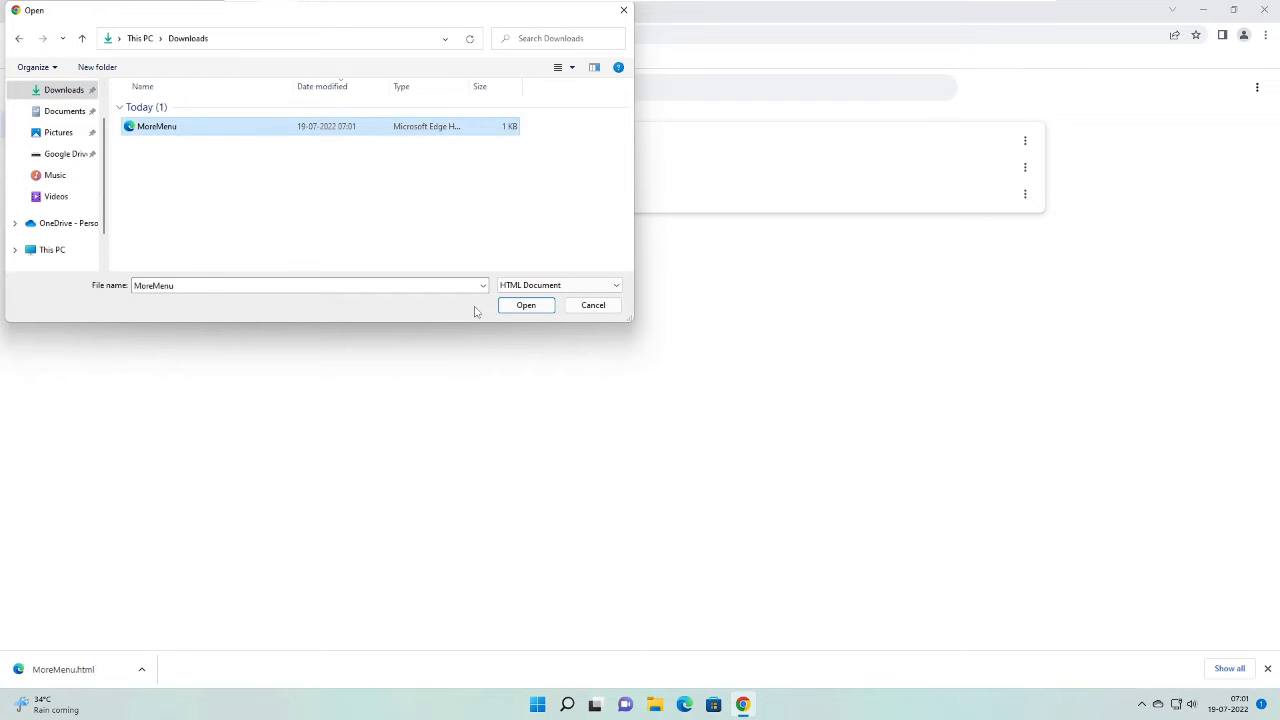
click(524, 304)
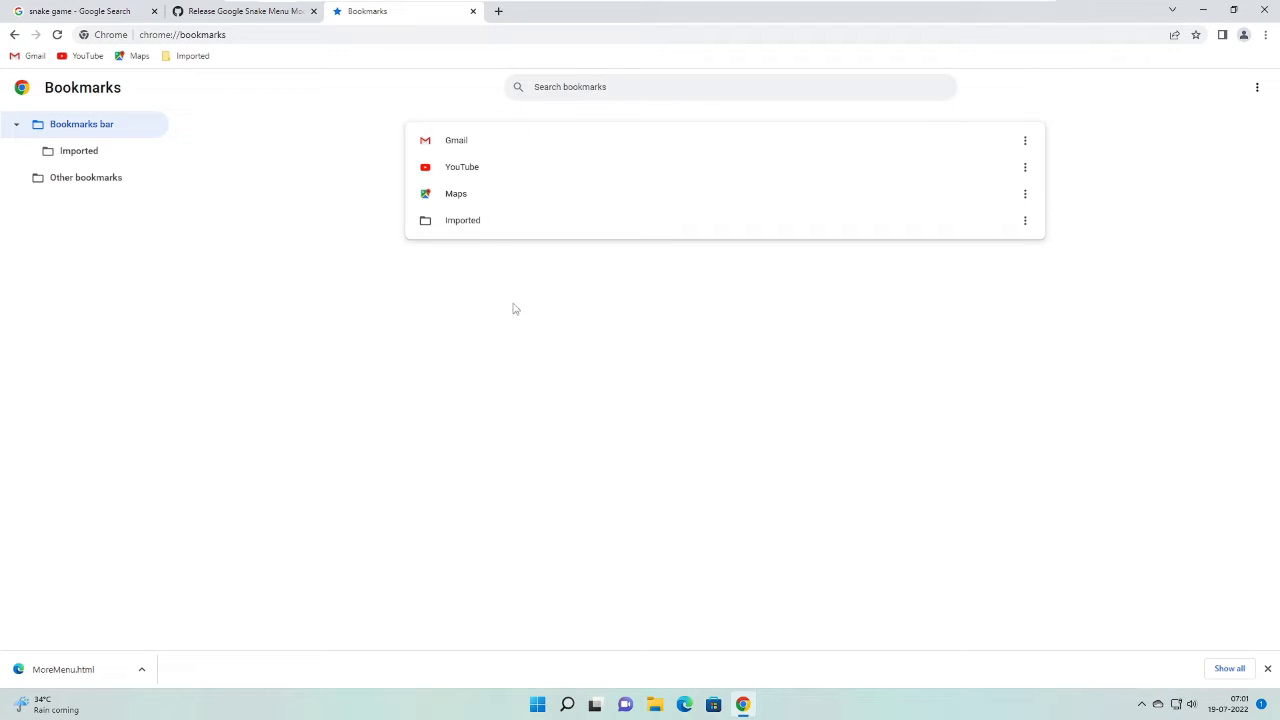
mouse_move(456, 236)
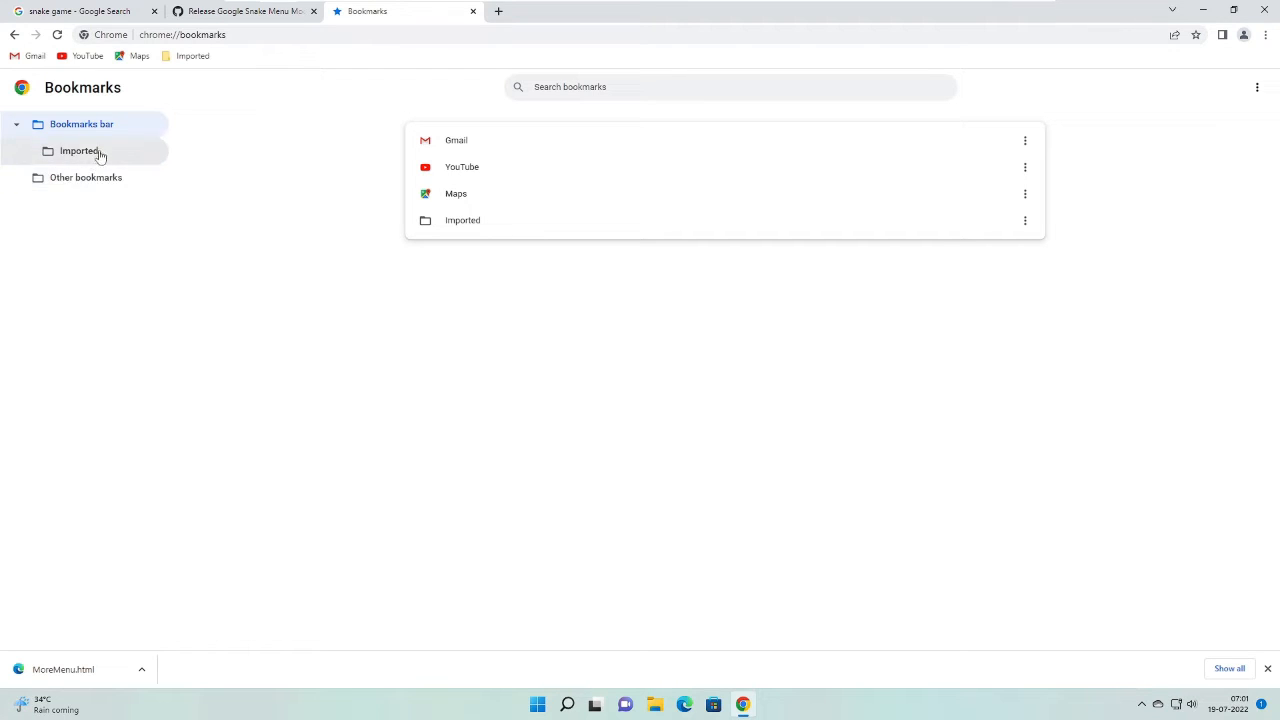
mouse_move(76, 162)
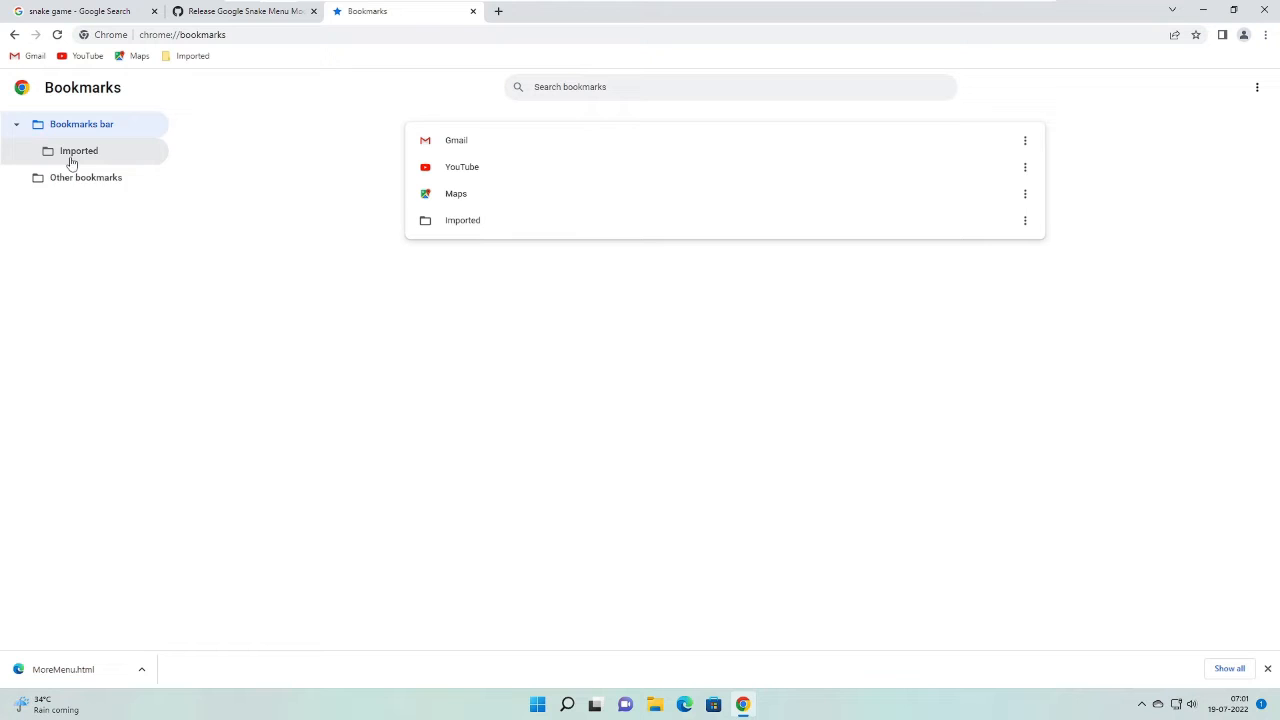
Step: Edit the More Menu Stuff bookmark inside the Imported folder
click(78, 152)
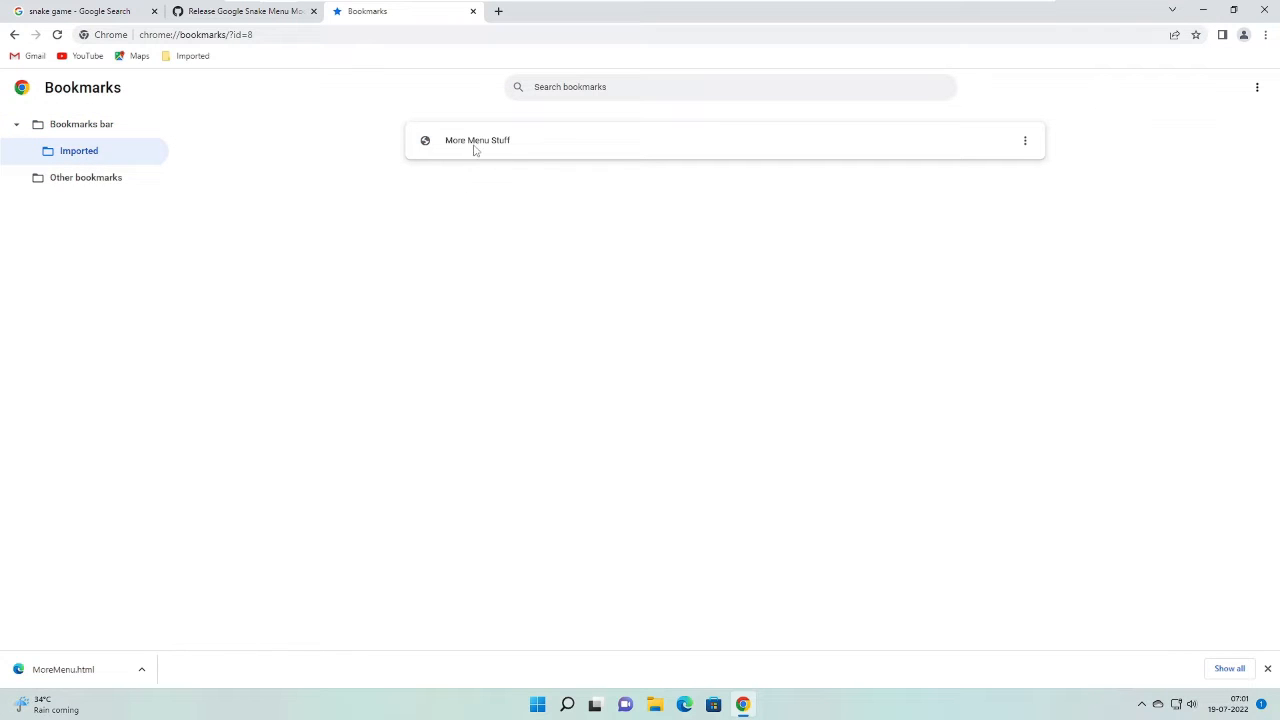
mouse_move(1030, 162)
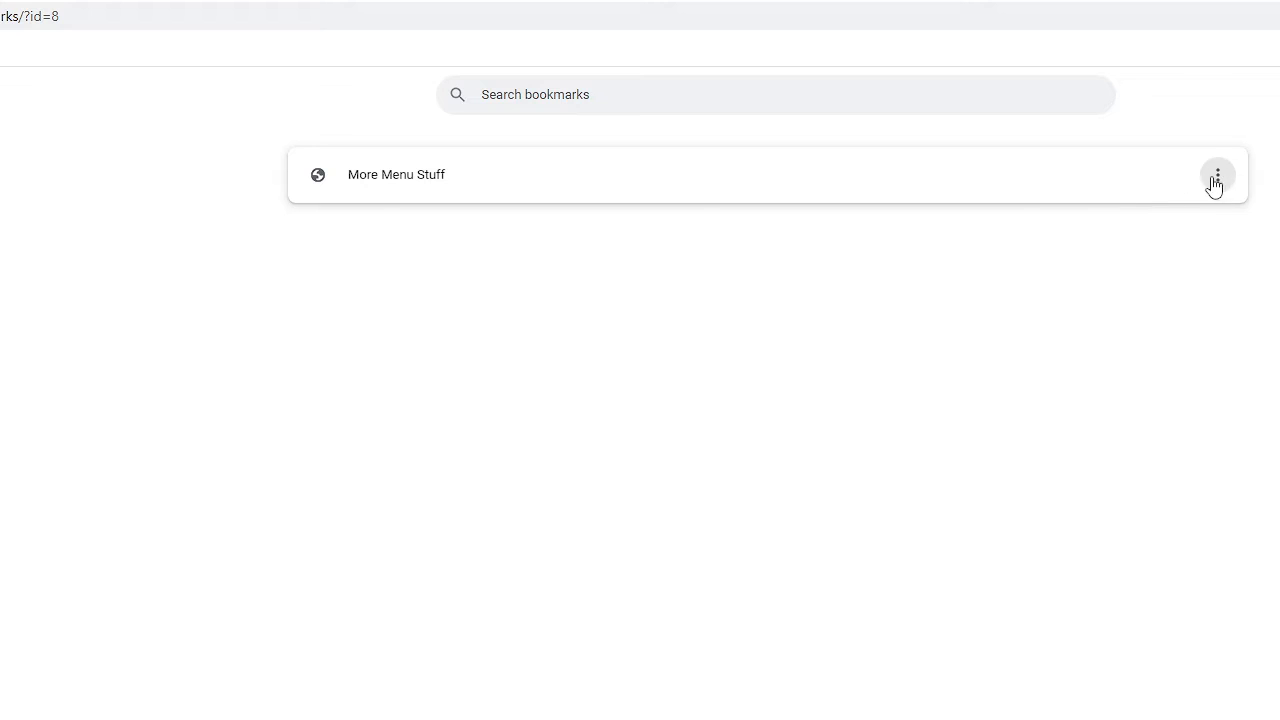
click(1216, 174)
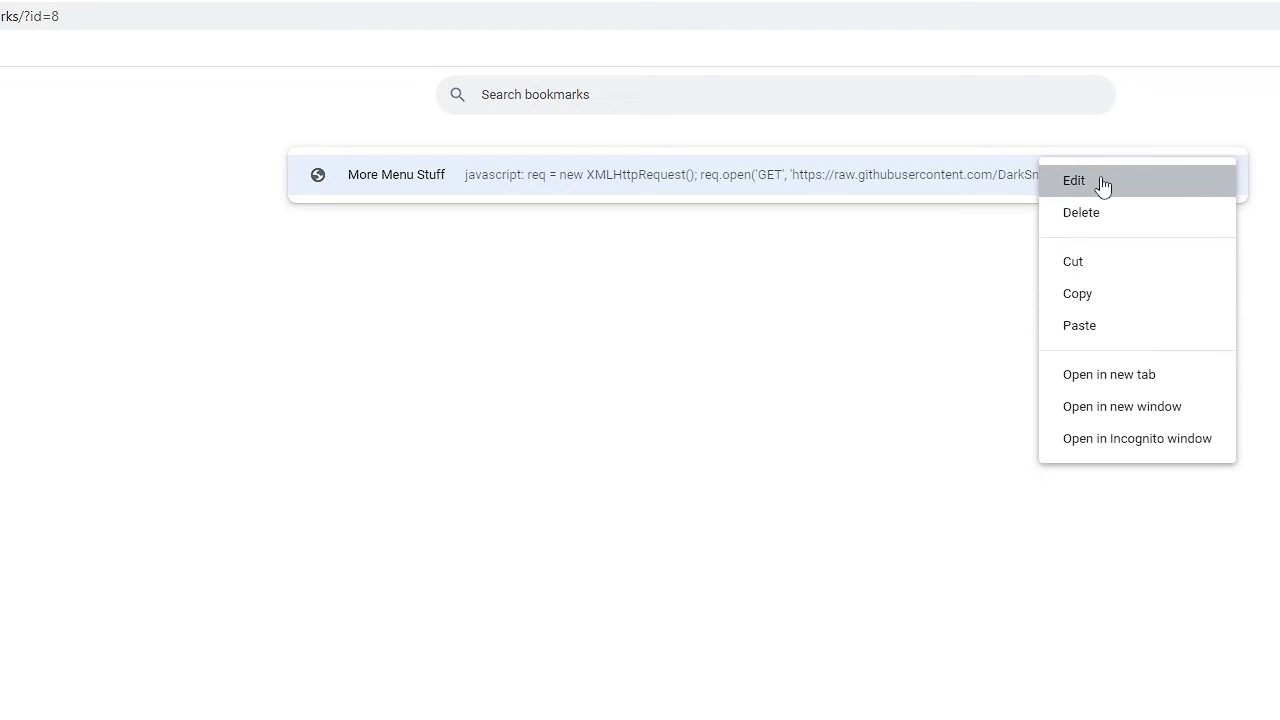
click(1074, 180)
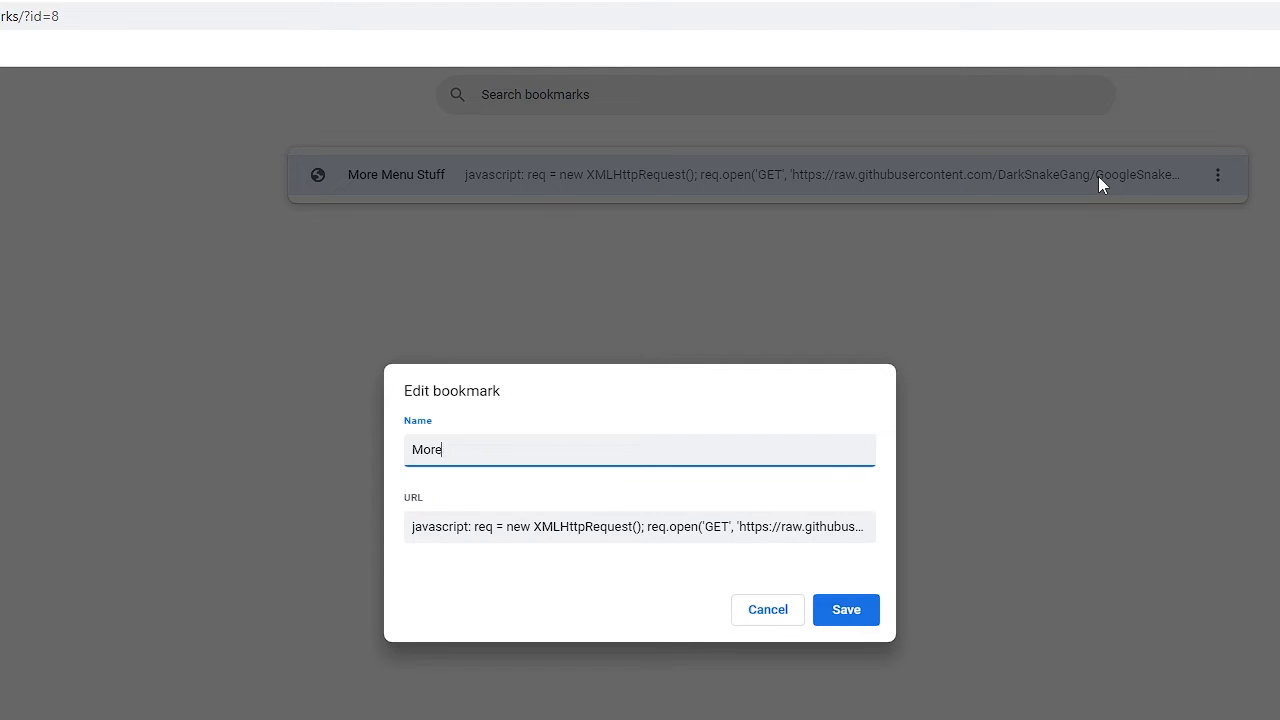
Step: Save the bookmarklet under the name 'Chrome Snake Game Menu Mod'
text(S)
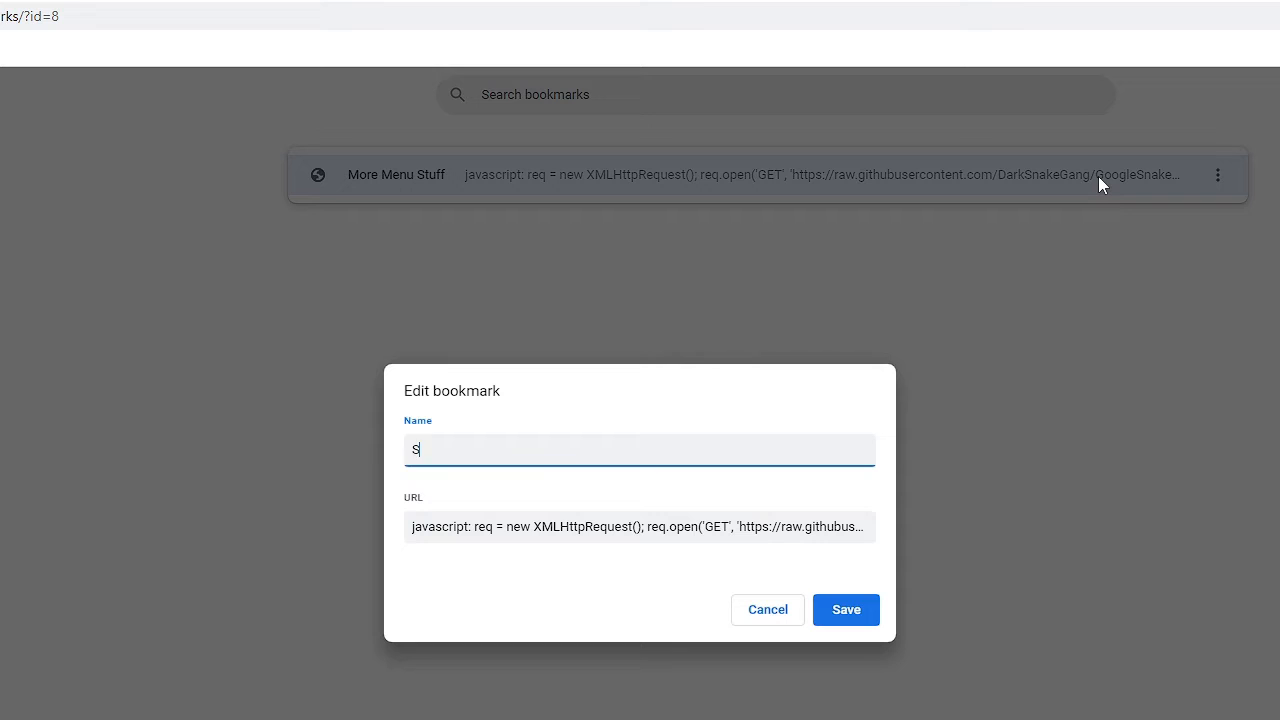
text(hrome Snake)
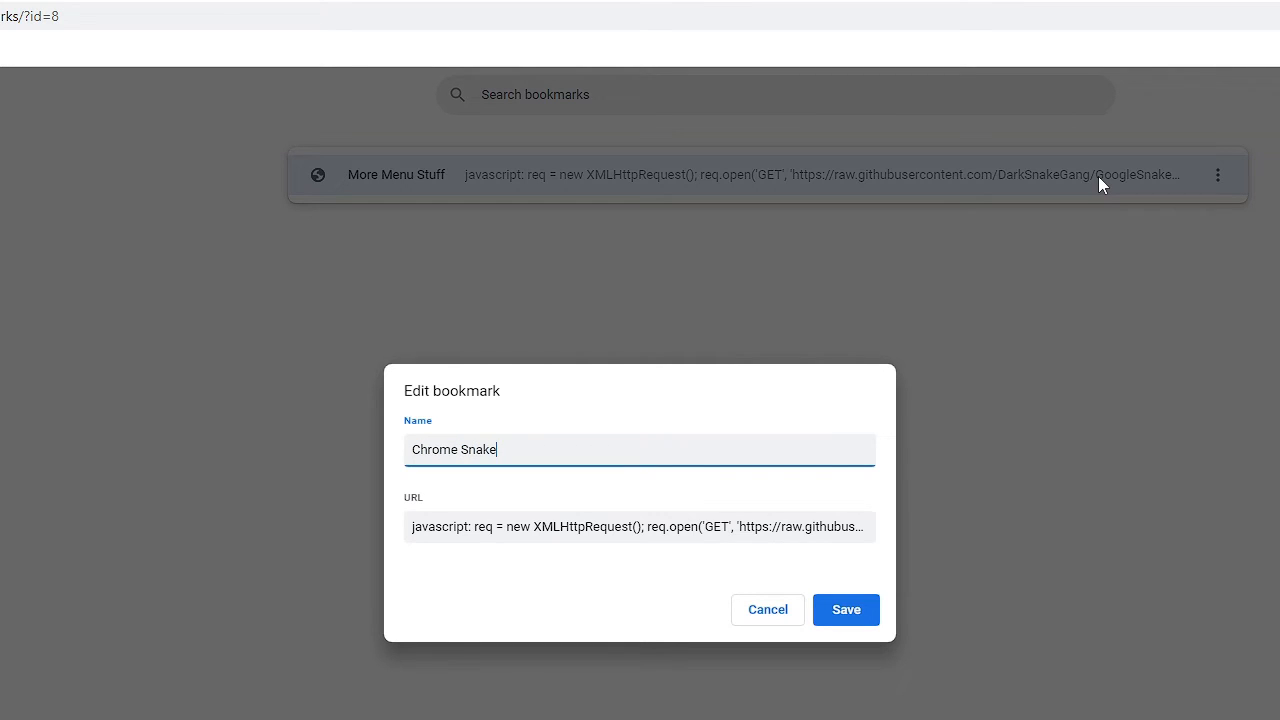
text(Game E)
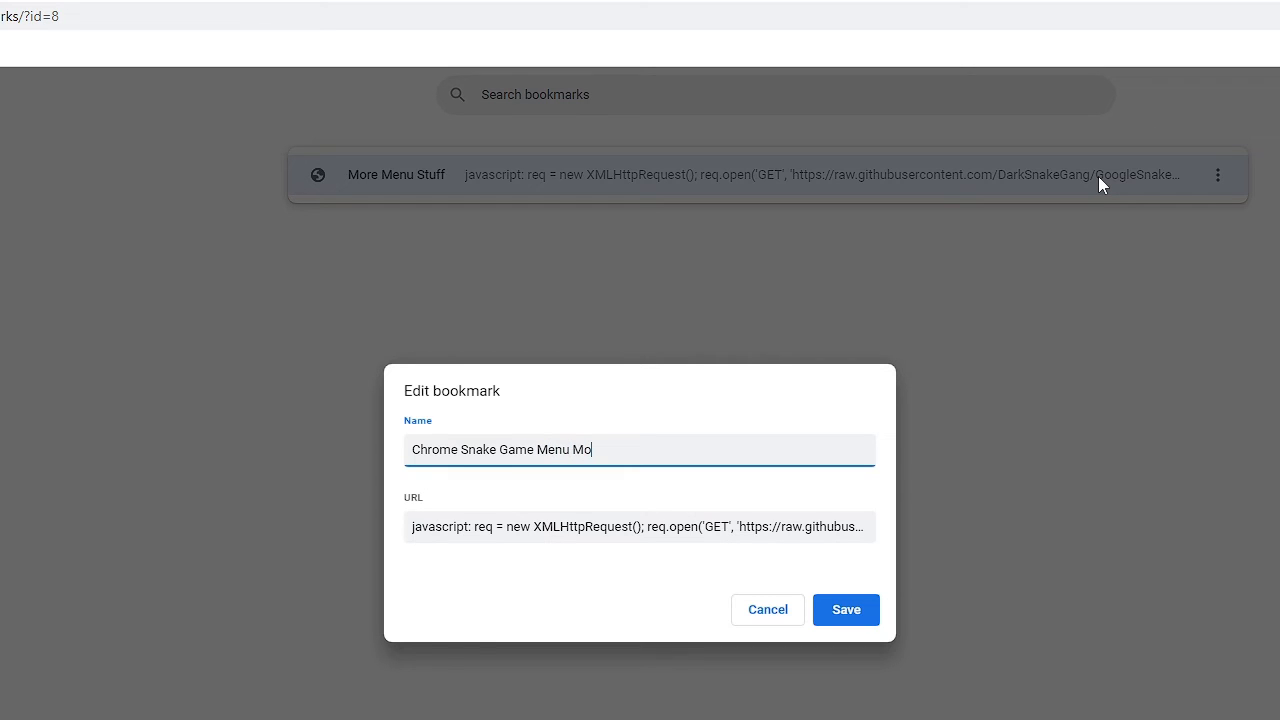
text(d)
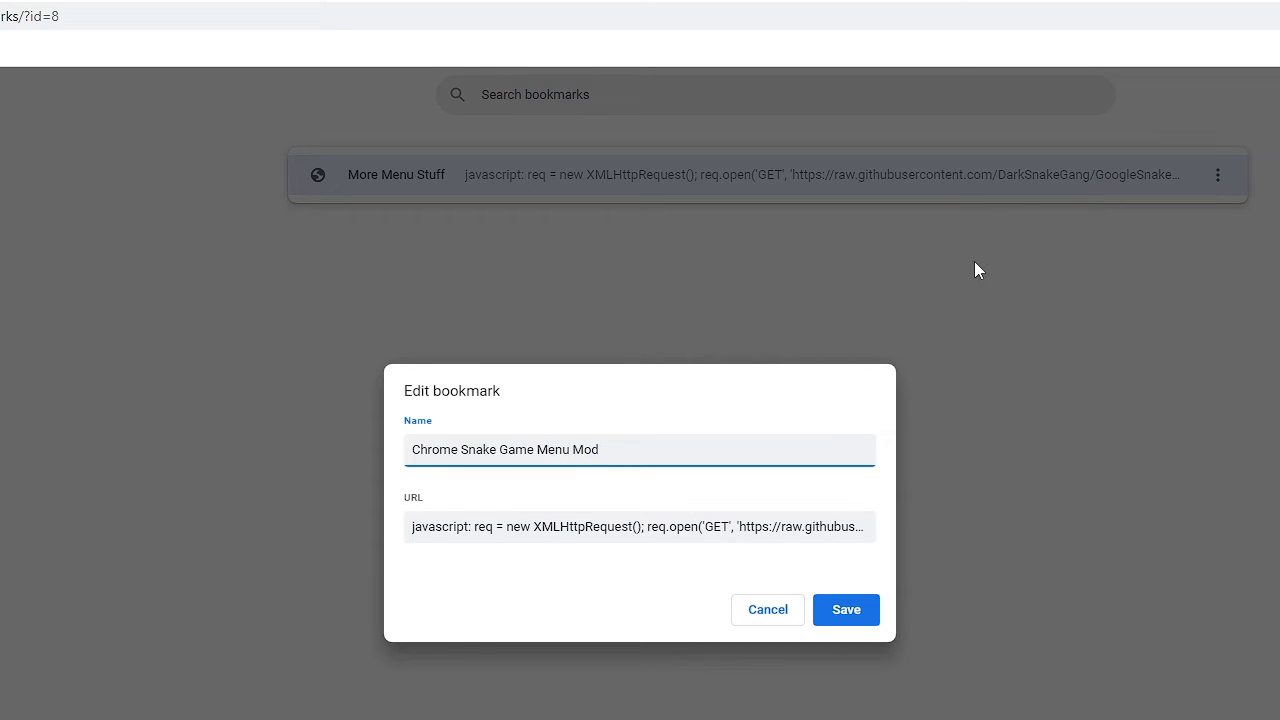
click(844, 608)
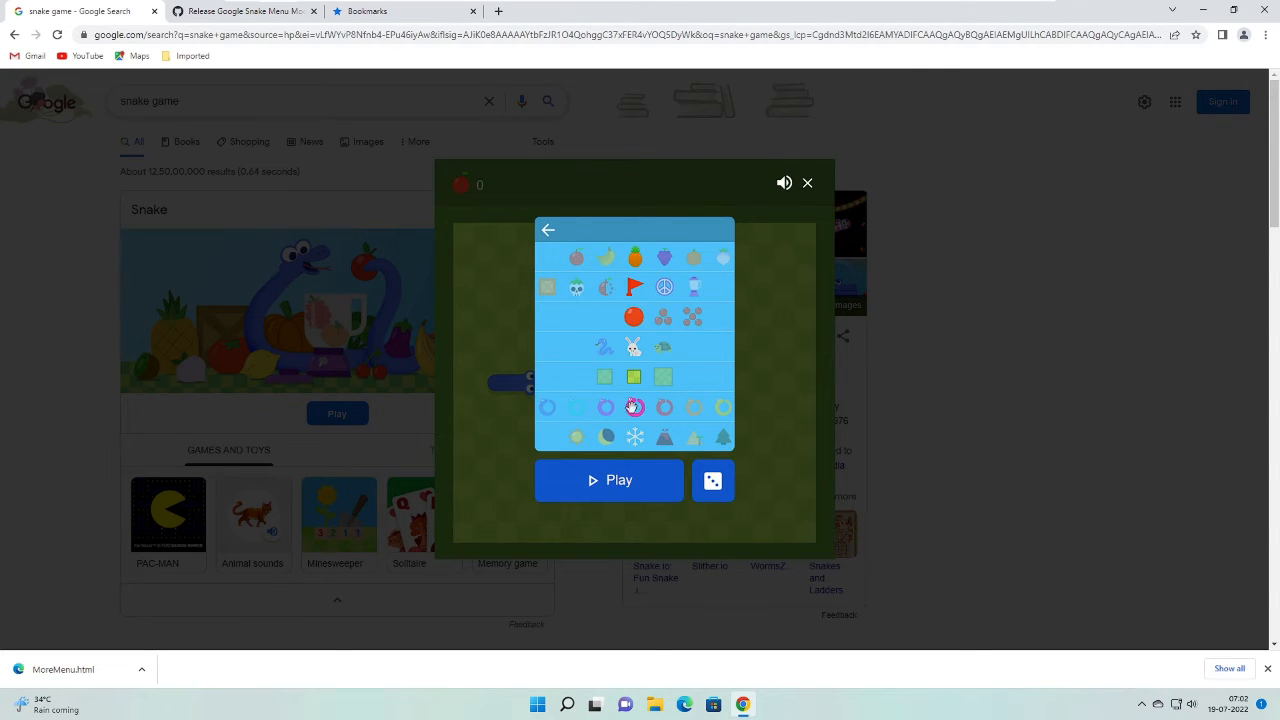
Step: Show the Snake game's settings with their fruit, colour and board choices
click(636, 408)
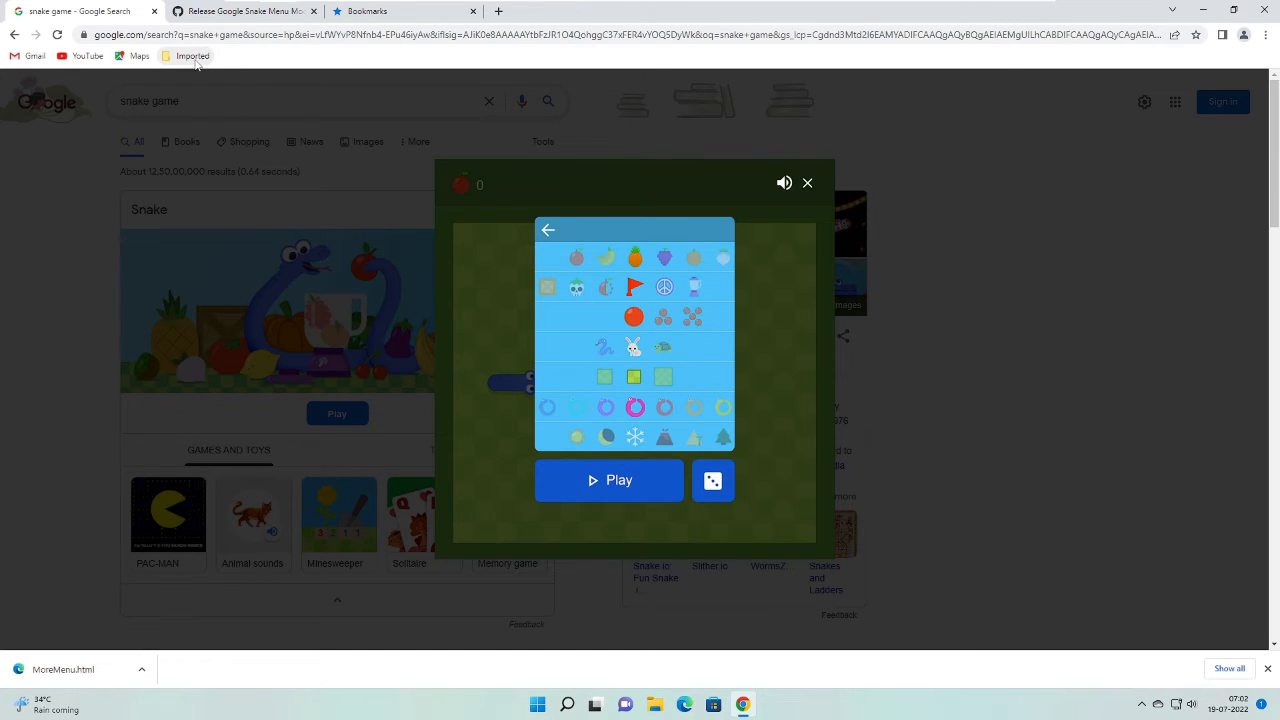
mouse_move(218, 64)
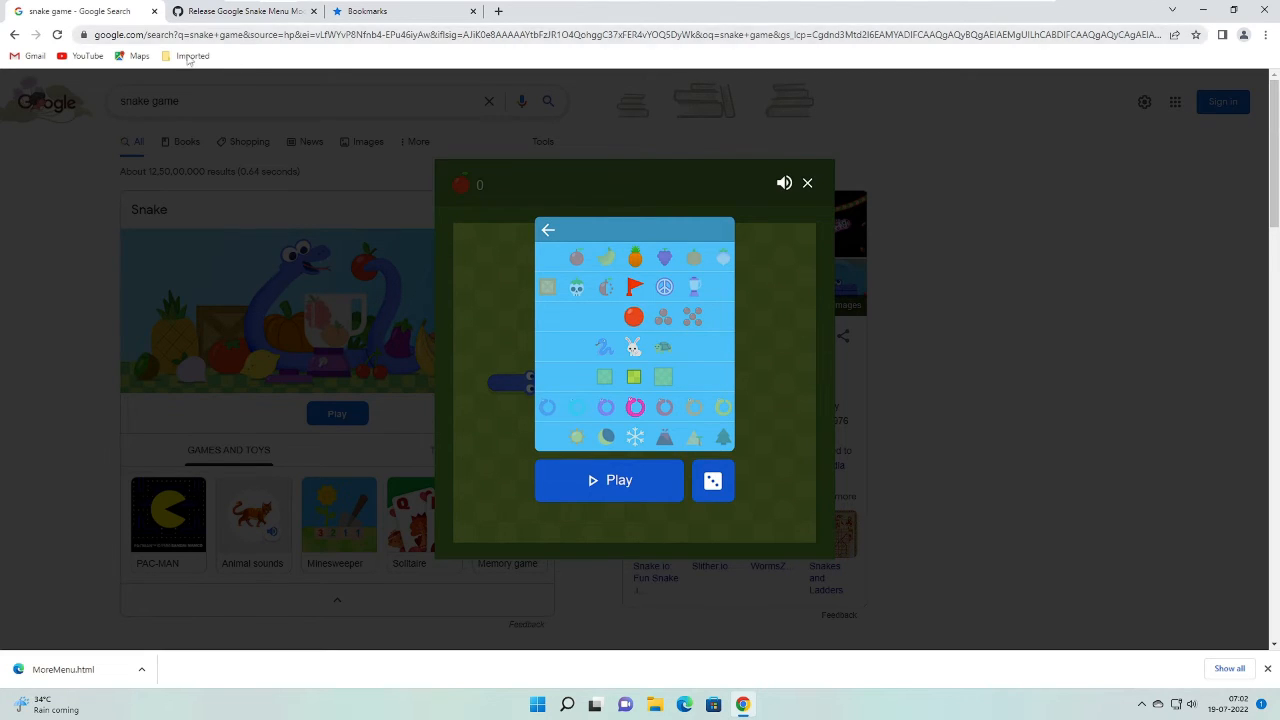
mouse_move(1184, 72)
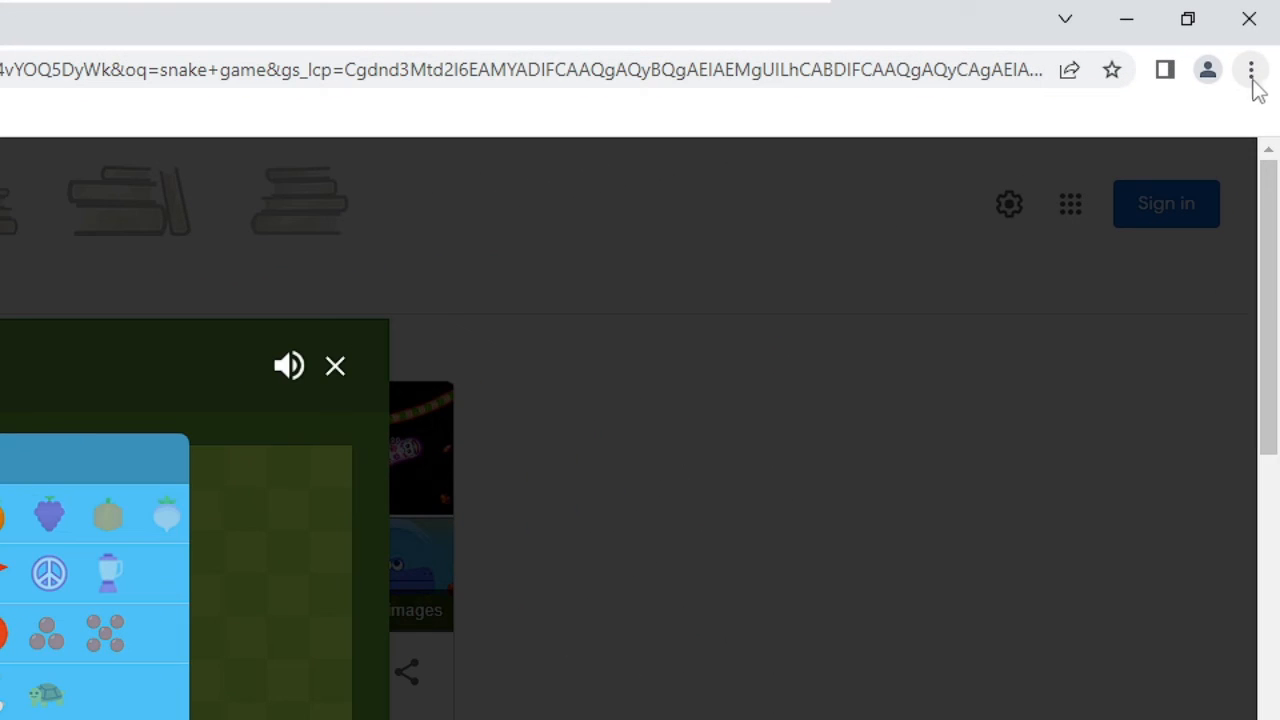
Step: Bring up Chrome's main menu to reach the imported bookmarklet
click(1252, 68)
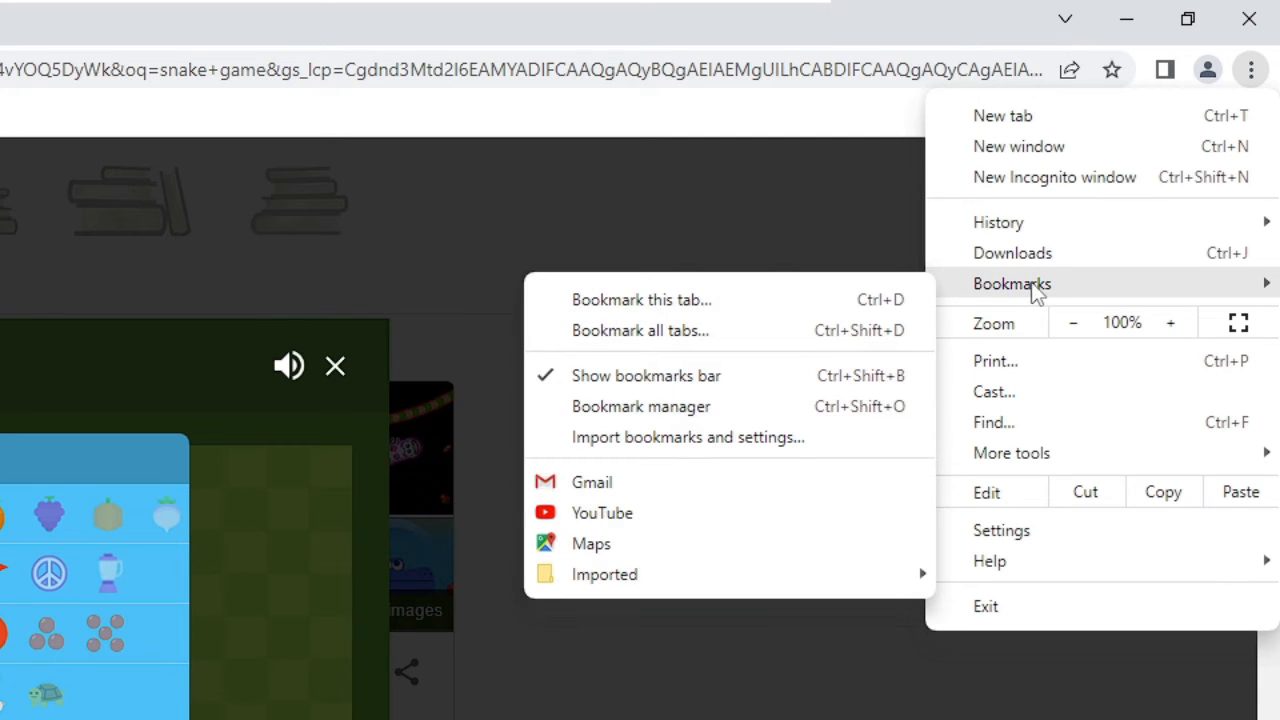
mouse_move(650, 384)
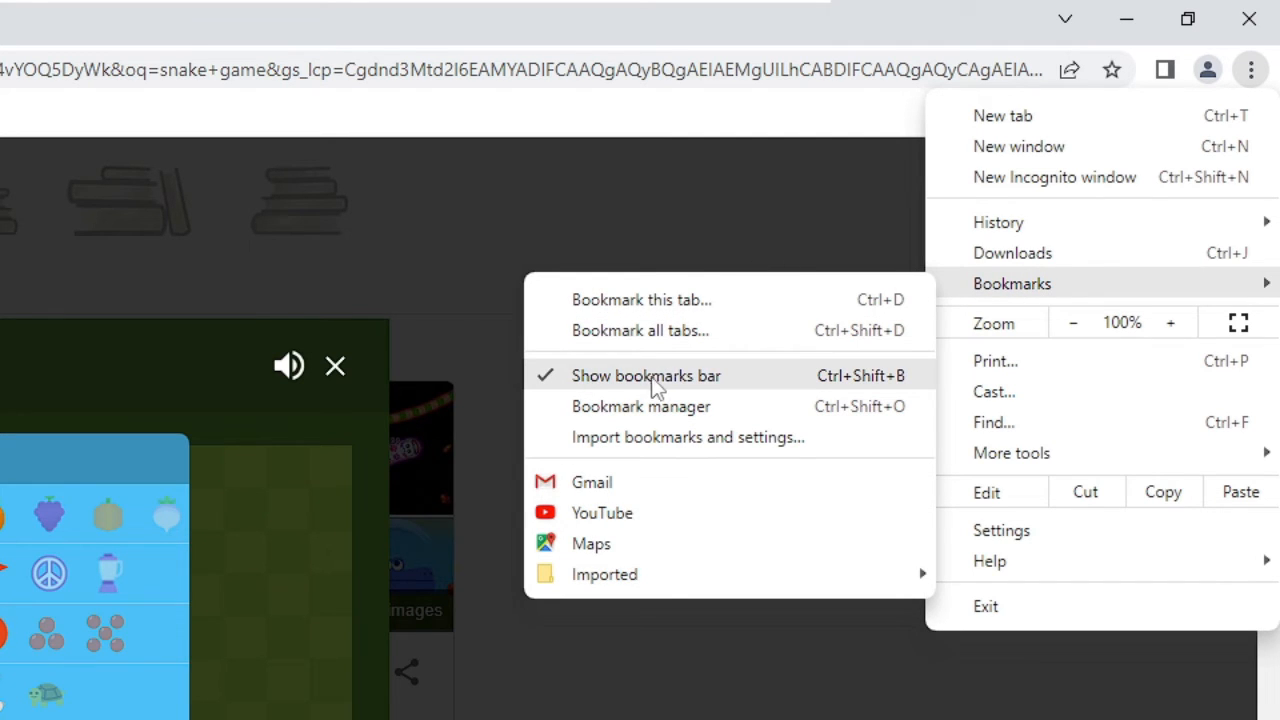
mouse_move(638, 398)
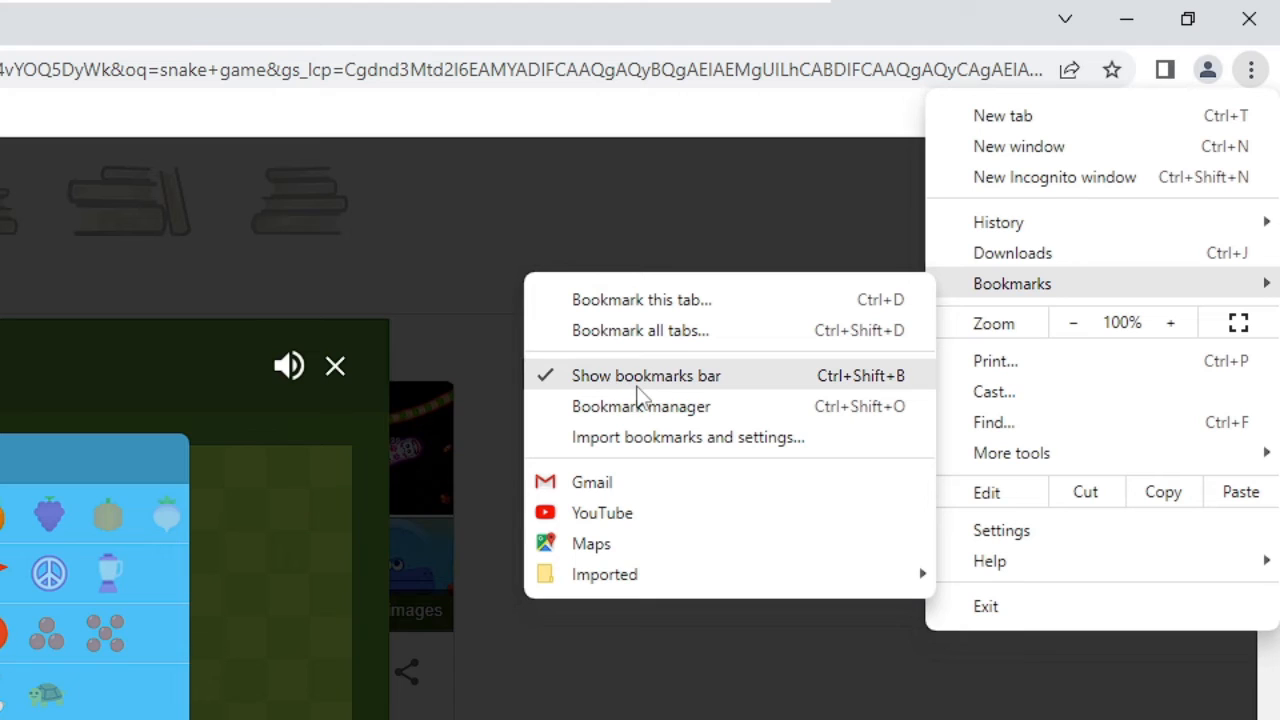
mouse_move(658, 388)
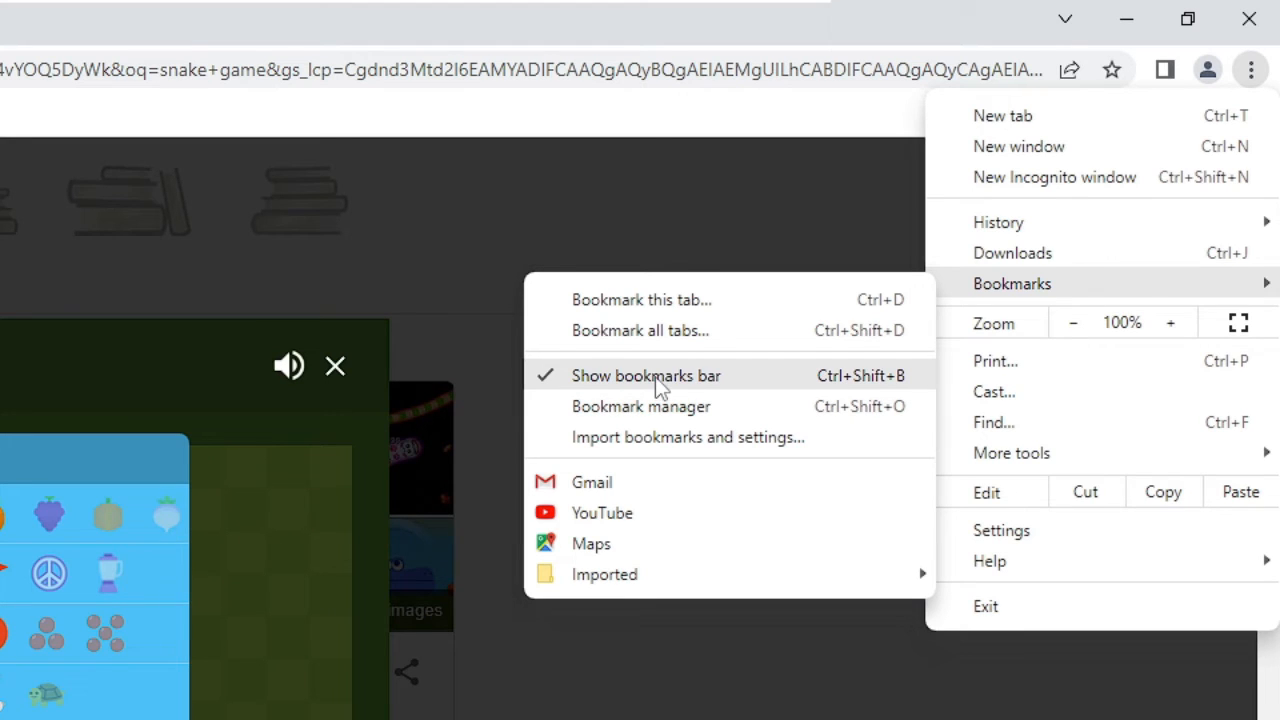
mouse_move(592, 482)
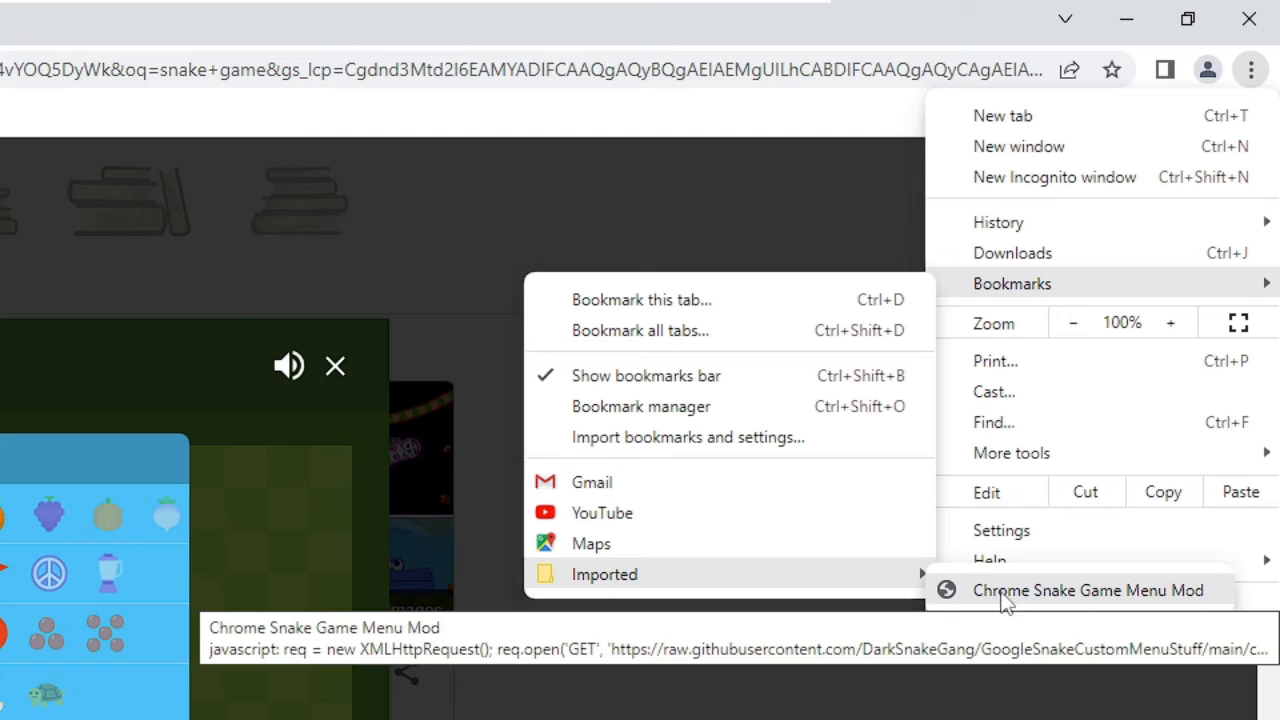
mouse_move(1020, 604)
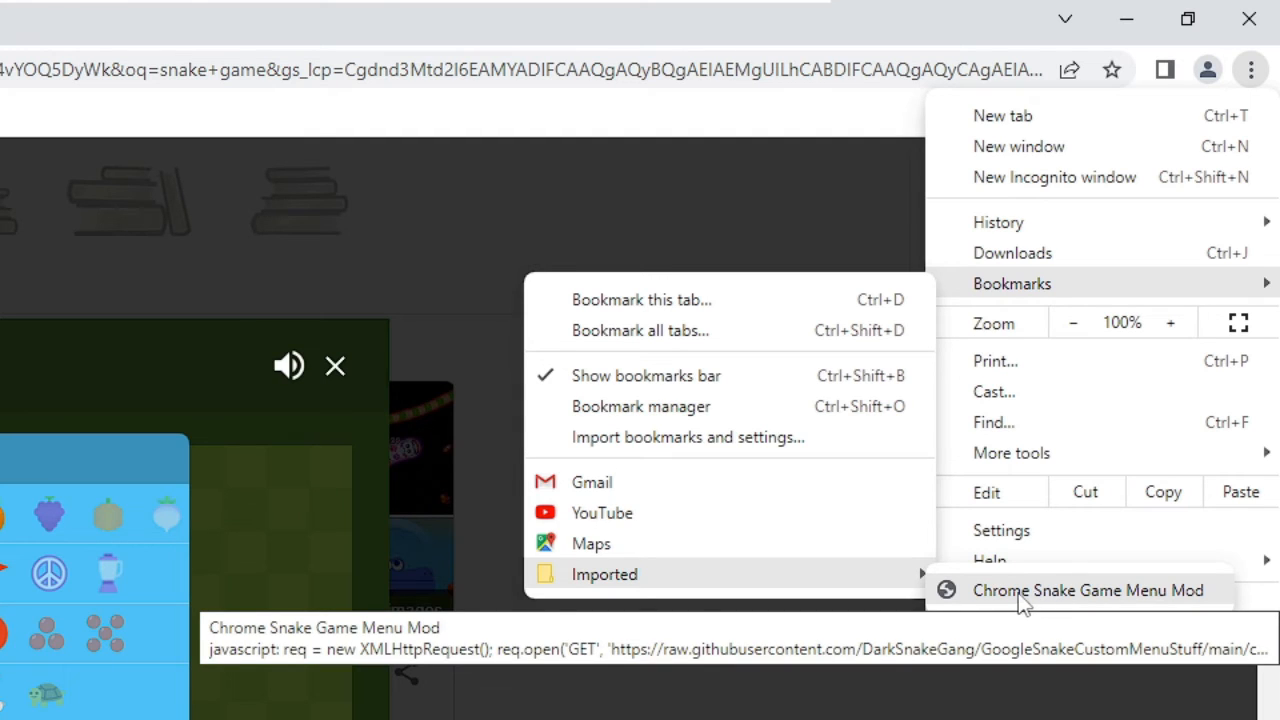
mouse_move(1120, 604)
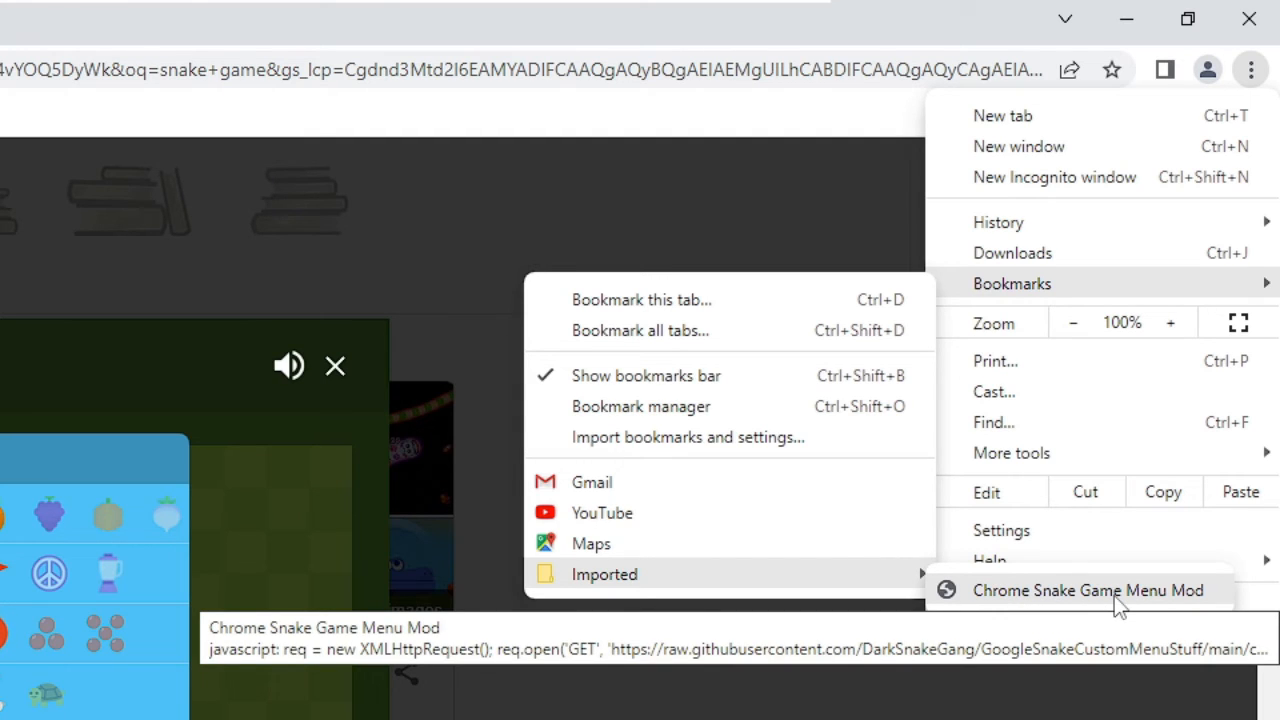
mouse_move(1088, 604)
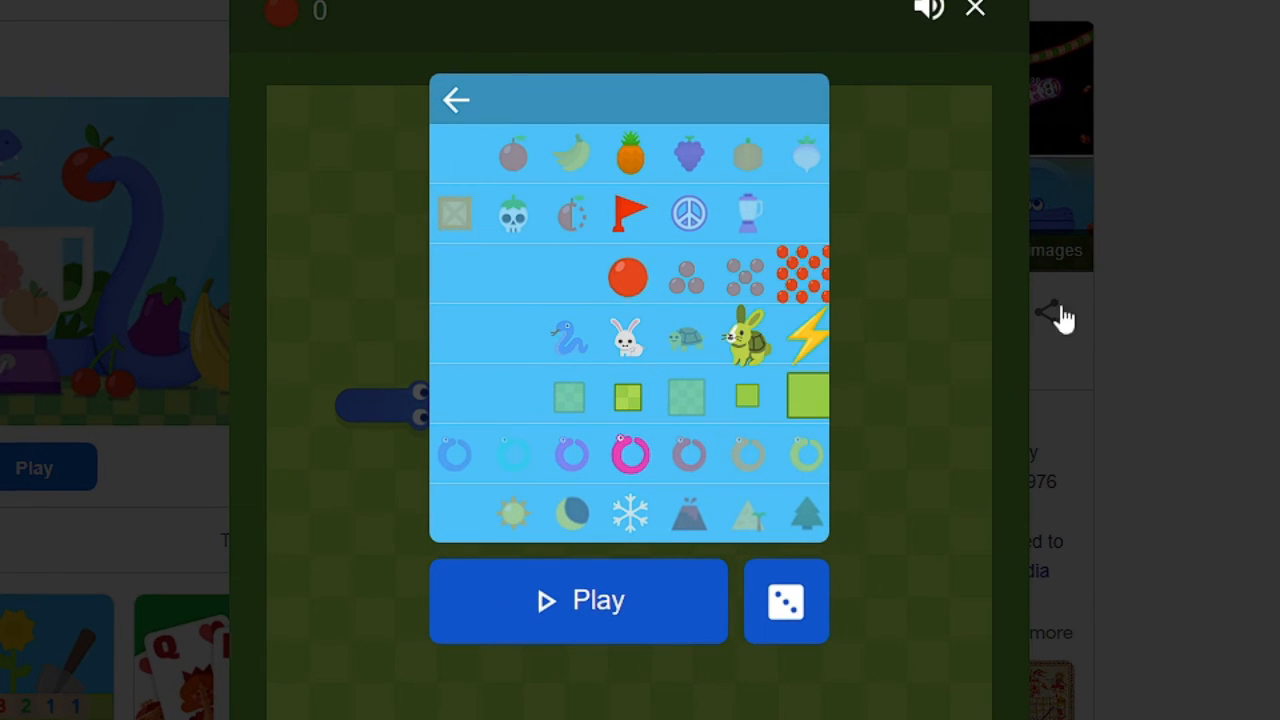
mouse_move(680, 310)
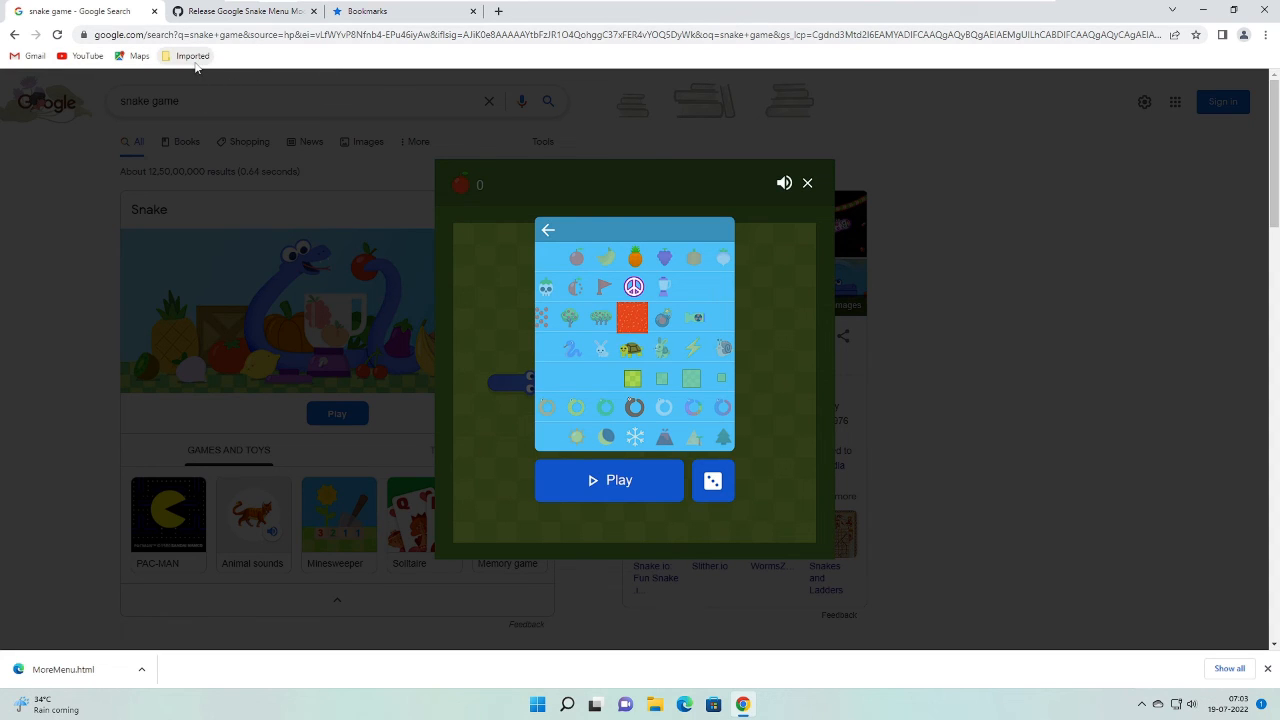
mouse_move(1188, 80)
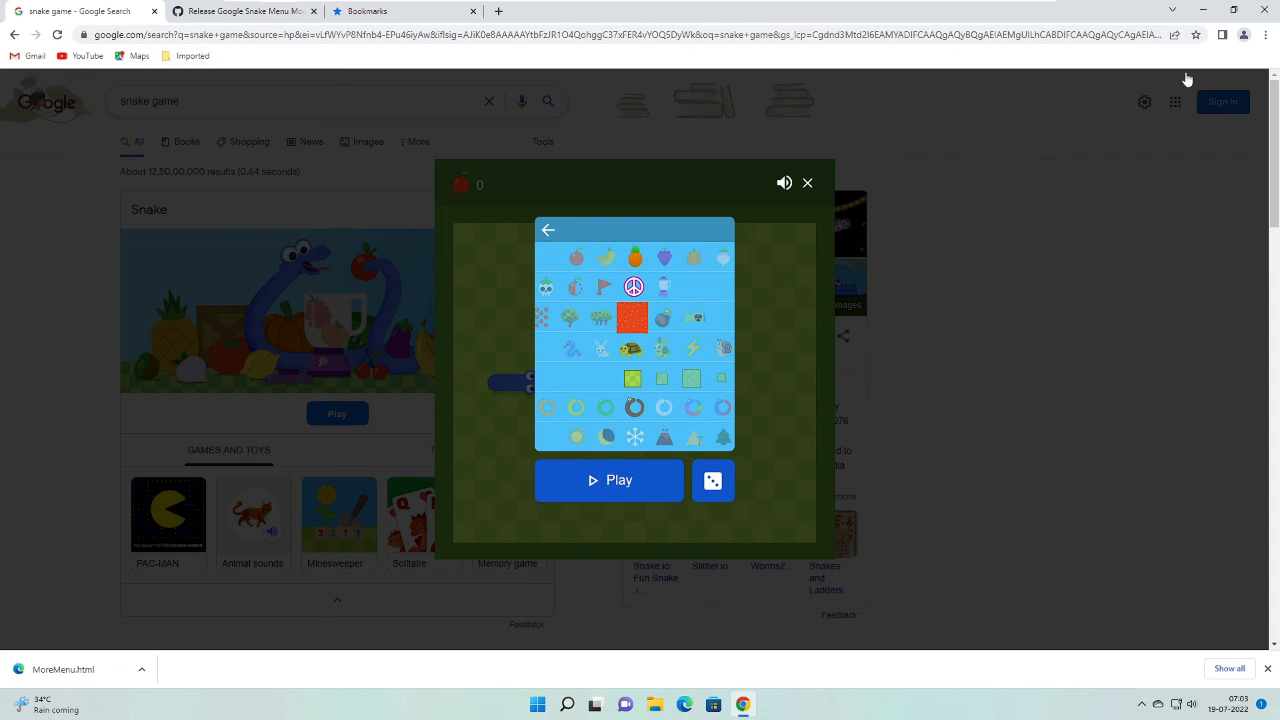
Step: Reach the Imported bookmarks list holding Chrome Snake Game Menu Mod via Chrome's menu
click(1264, 36)
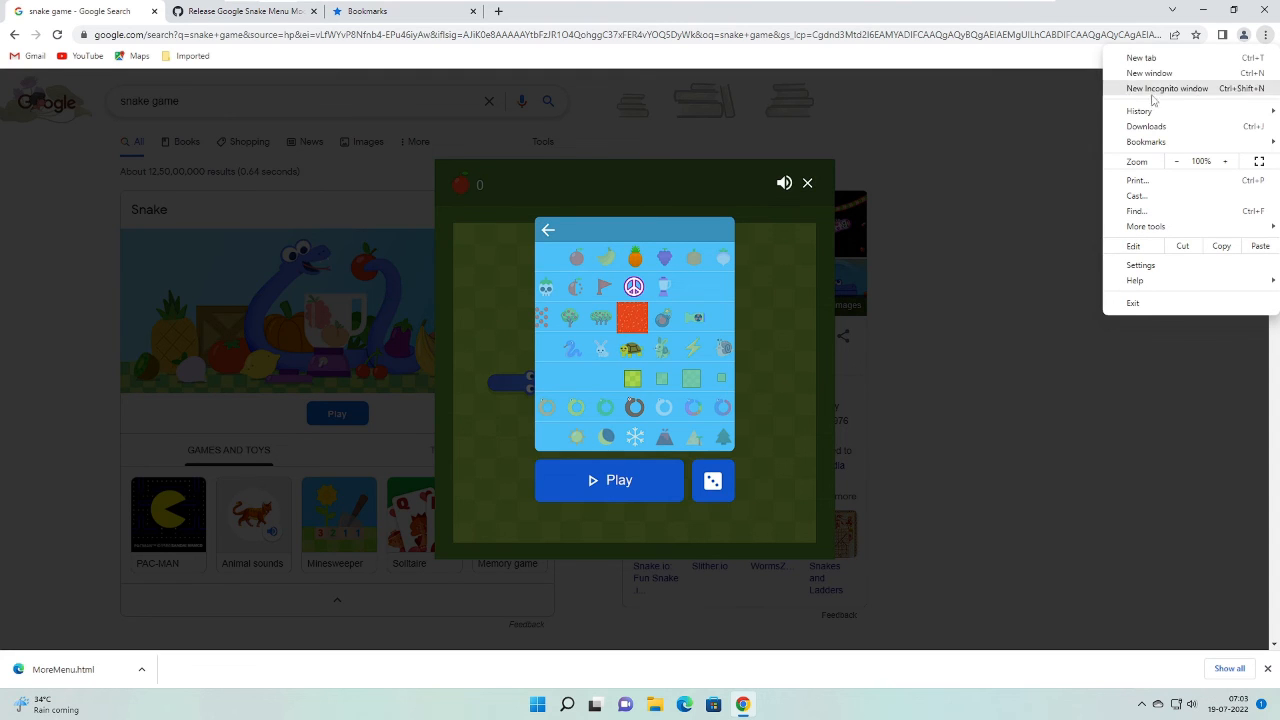
mouse_move(1166, 168)
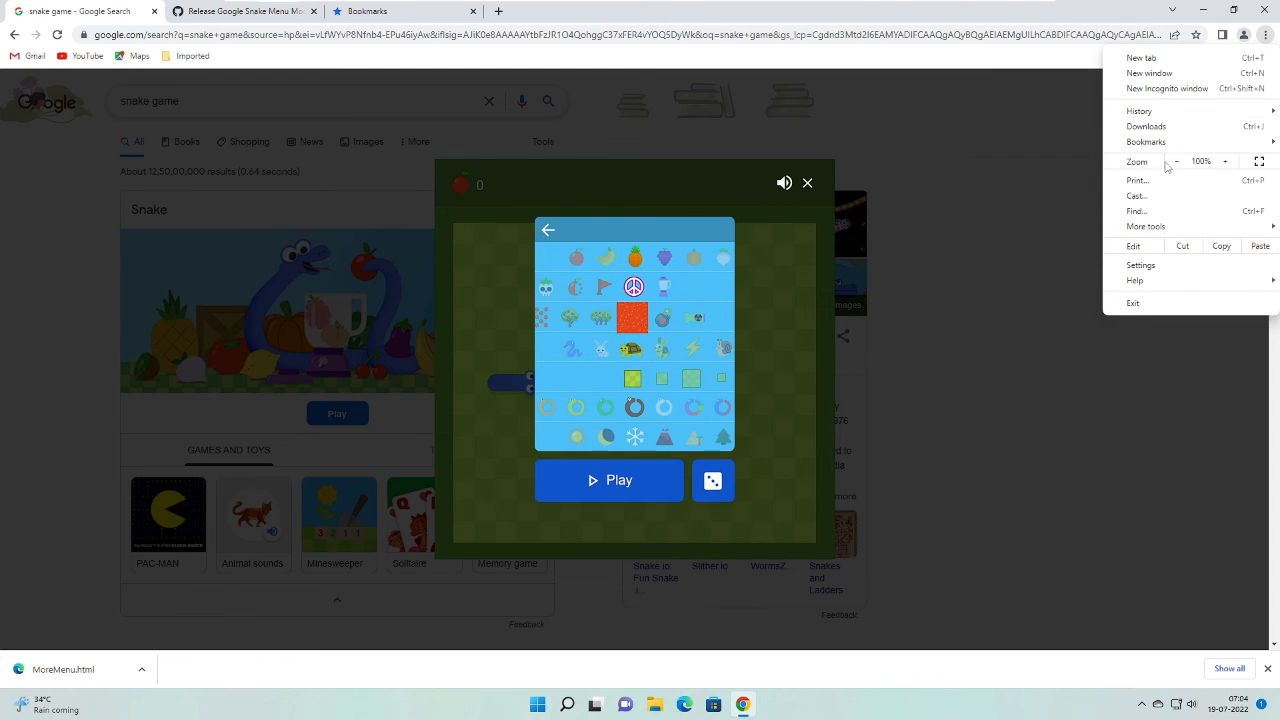
mouse_move(1146, 140)
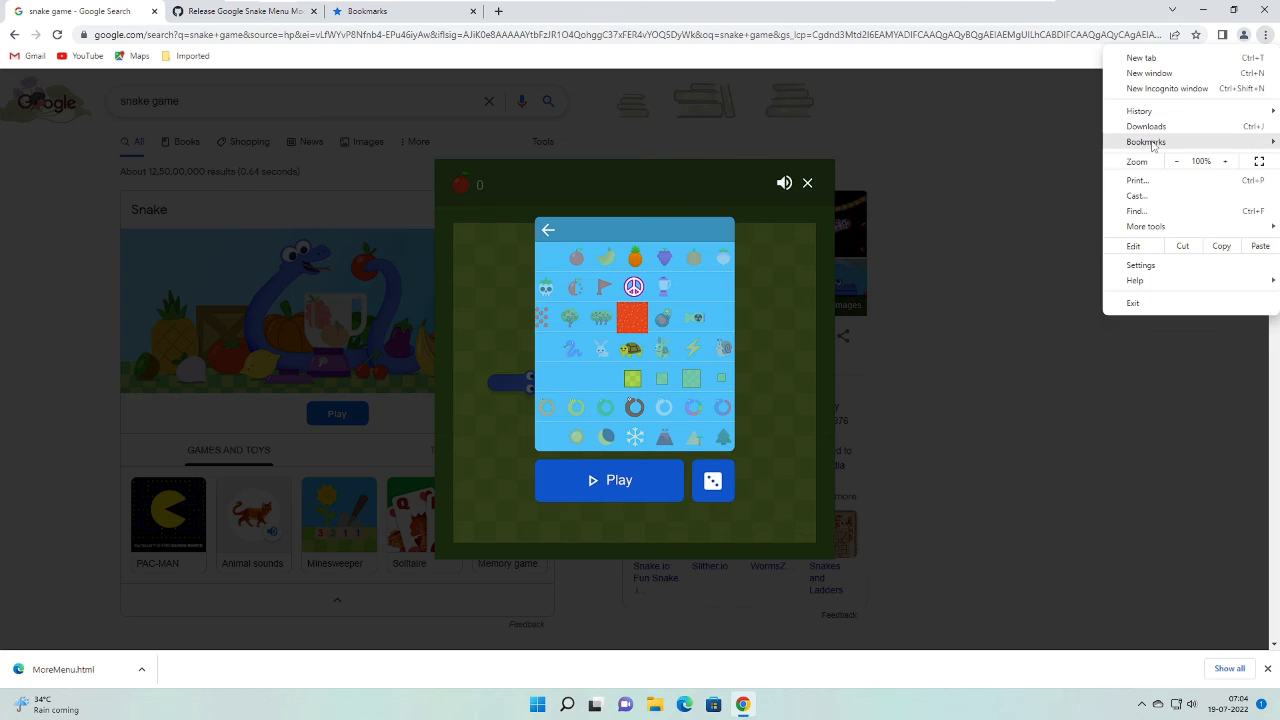
click(1146, 140)
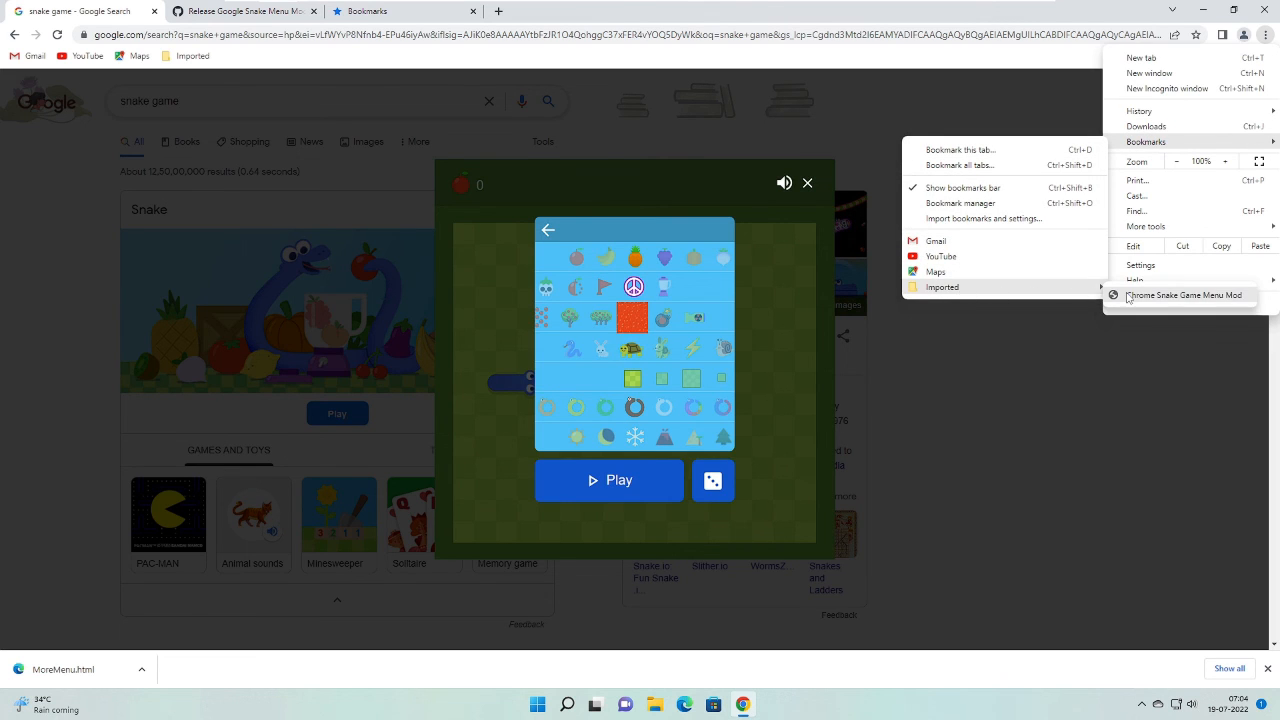
mouse_move(1184, 296)
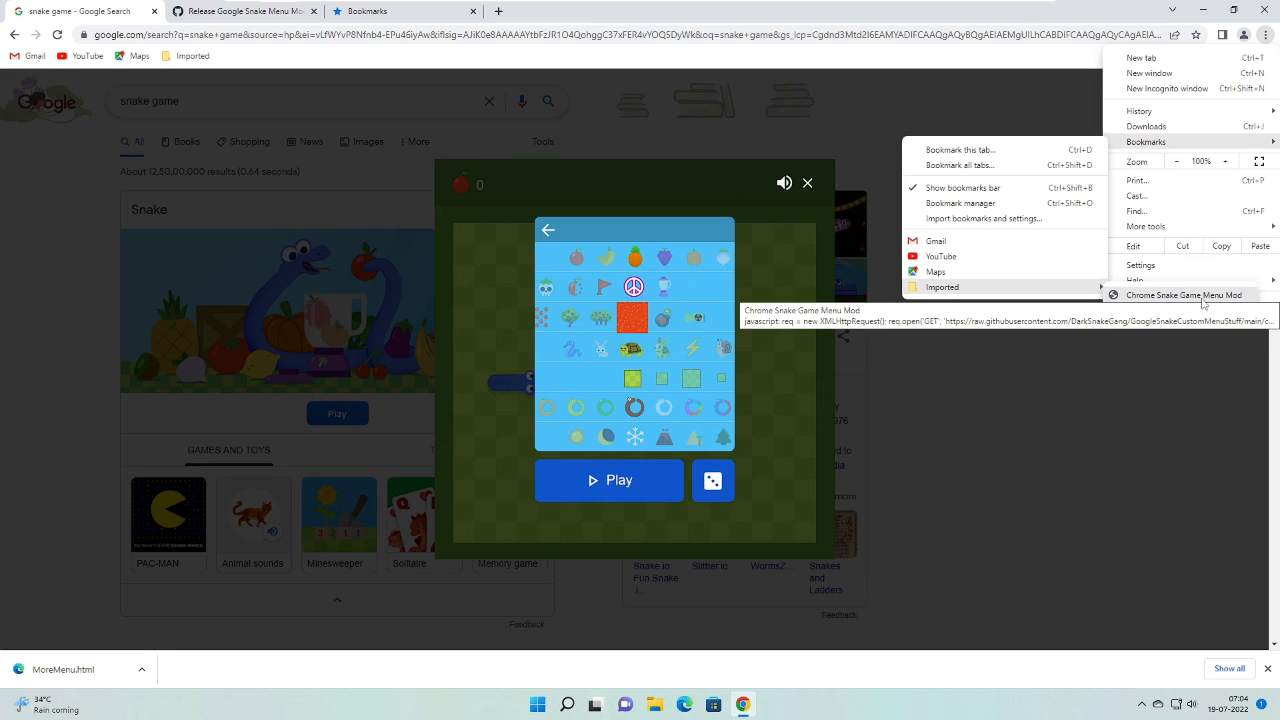